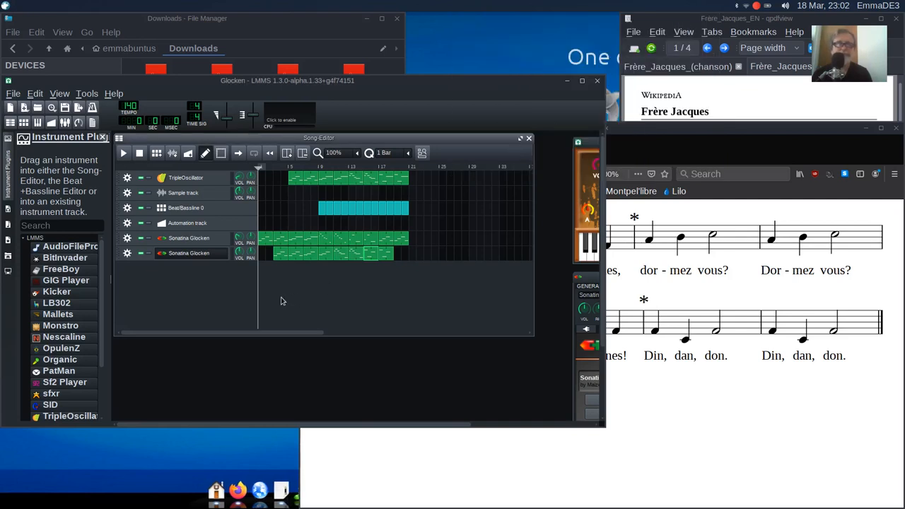
Step: Review the Glocken project's glockenspiel tracks beside the Frère Jacques article
{"action": "left_click", "coordinate": [123, 153]}
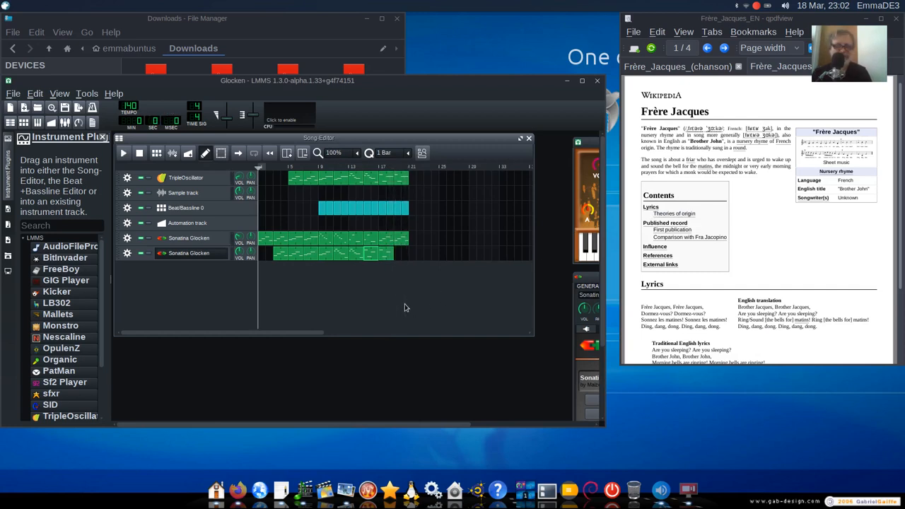
{"action": "mouse_move", "coordinate": [345, 283]}
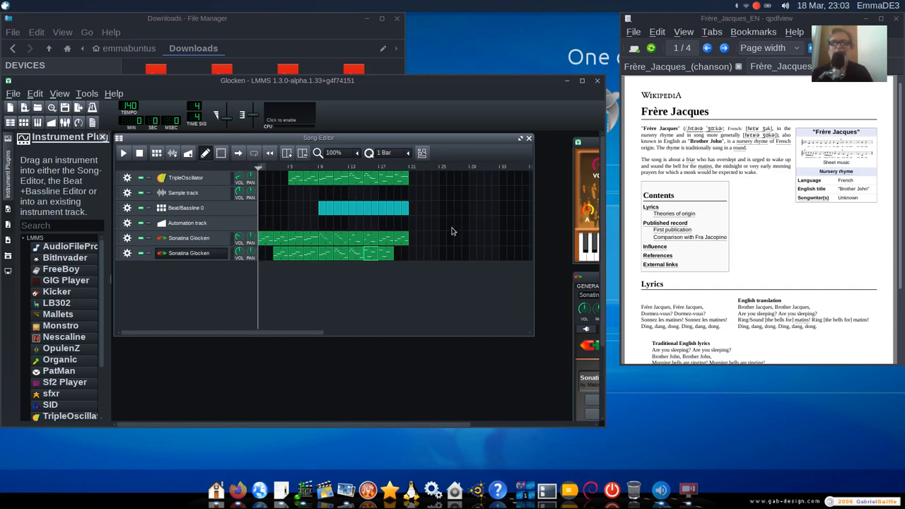
{"action": "mouse_move", "coordinate": [552, 148]}
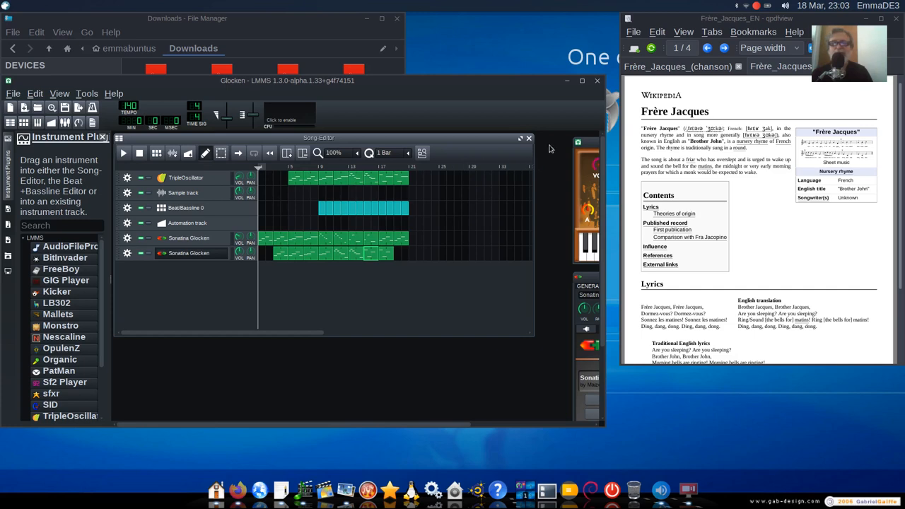
{"action": "mouse_move", "coordinate": [577, 90]}
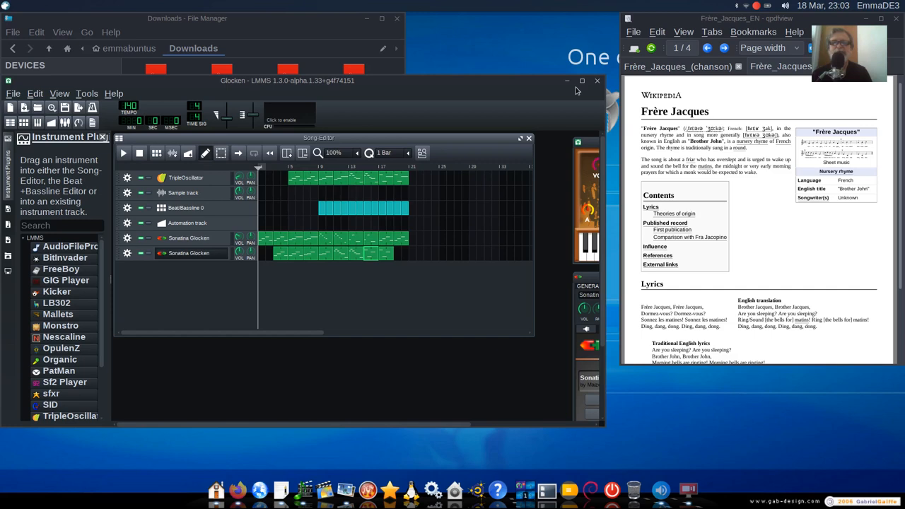
{"action": "mouse_move", "coordinate": [714, 159]}
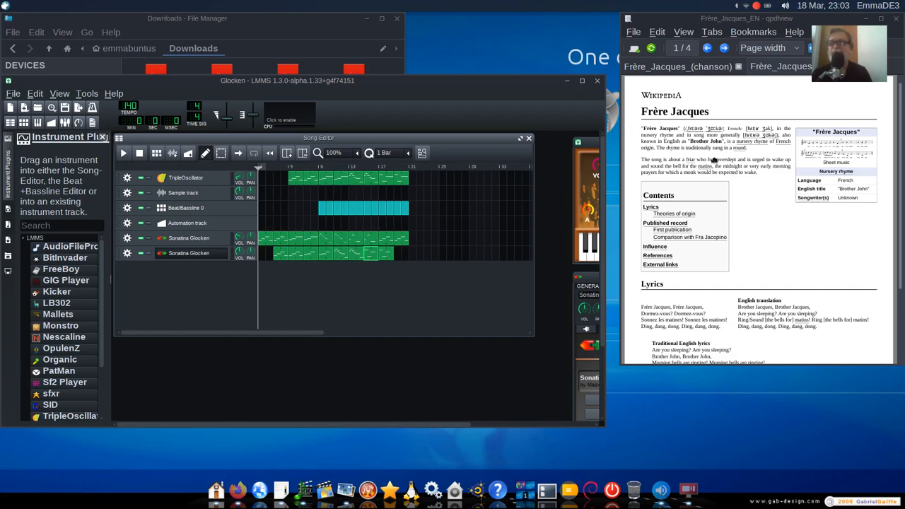
{"action": "mouse_move", "coordinate": [823, 249]}
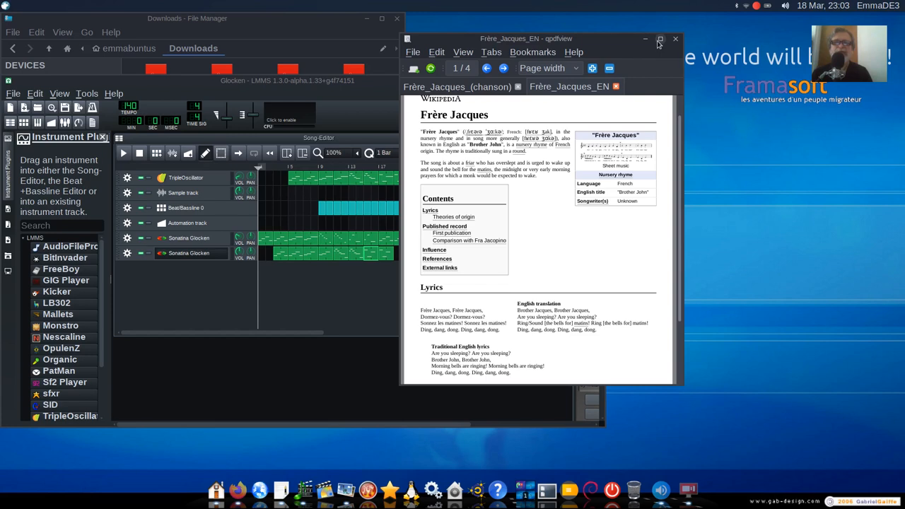
{"action": "mouse_move", "coordinate": [659, 44]}
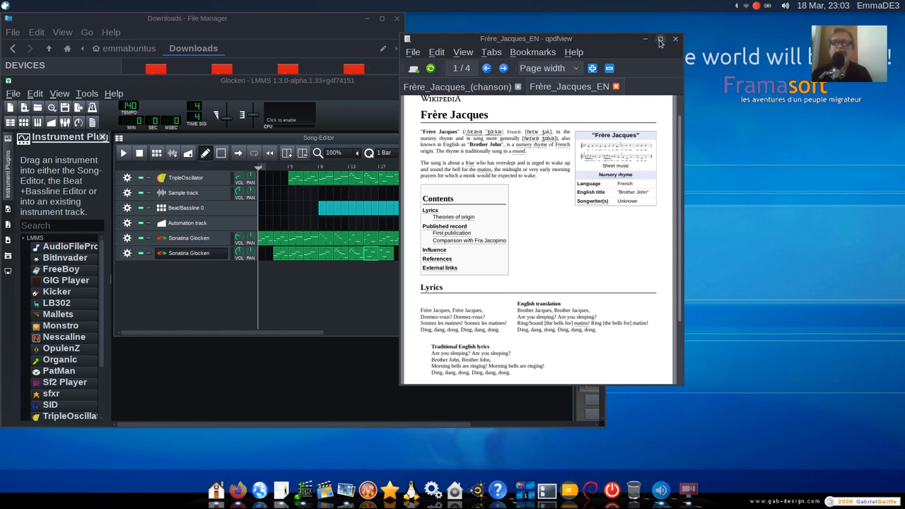
Step: Maximize the English Frère Jacques article and read down through its lyrics and history
{"action": "left_click", "coordinate": [660, 40]}
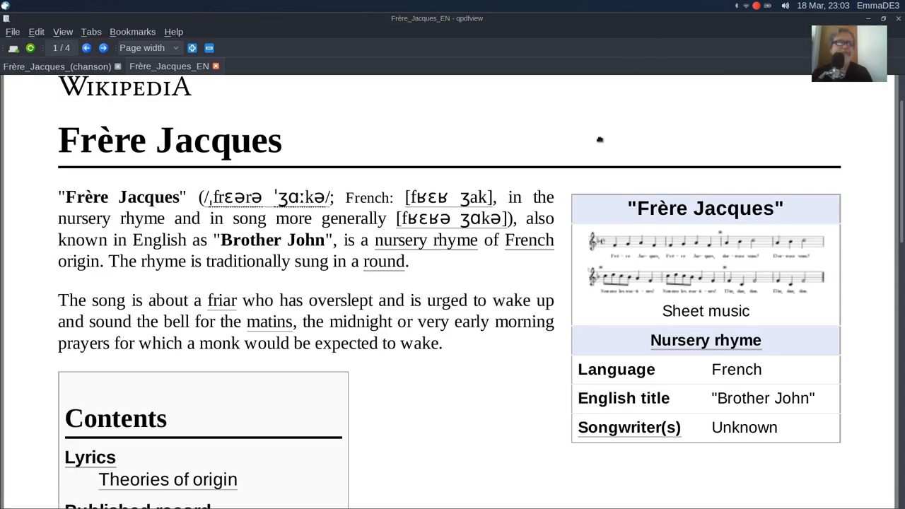
{"action": "mouse_move", "coordinate": [890, 142]}
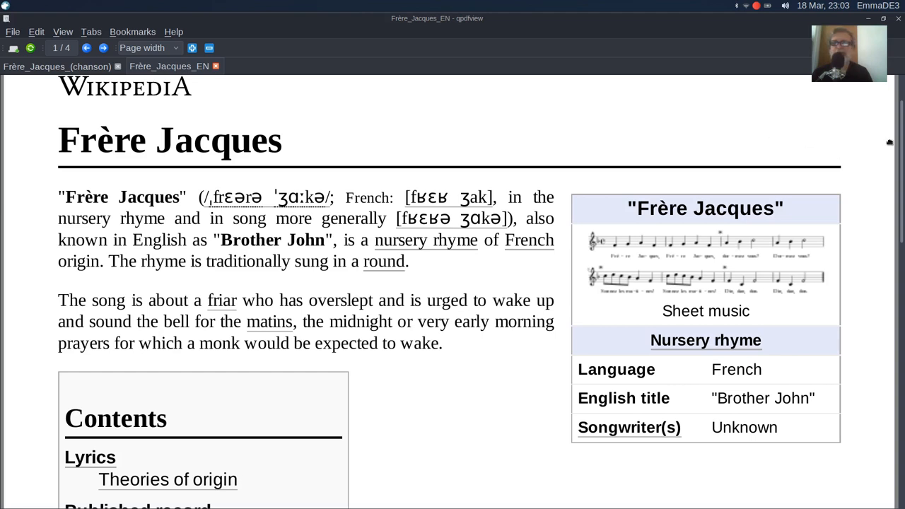
{"action": "scroll", "scroll_direction": "down", "scroll_amount": 3}
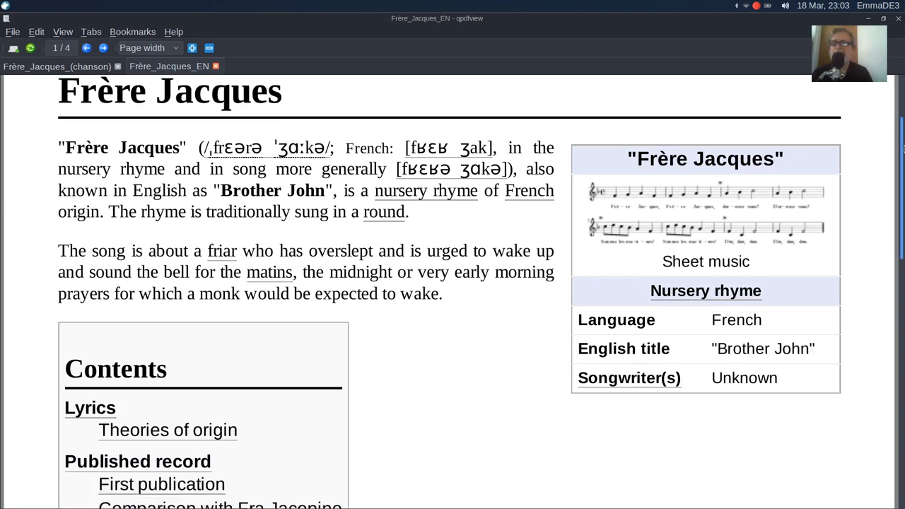
{"action": "scroll", "scroll_direction": "down", "scroll_amount": 3}
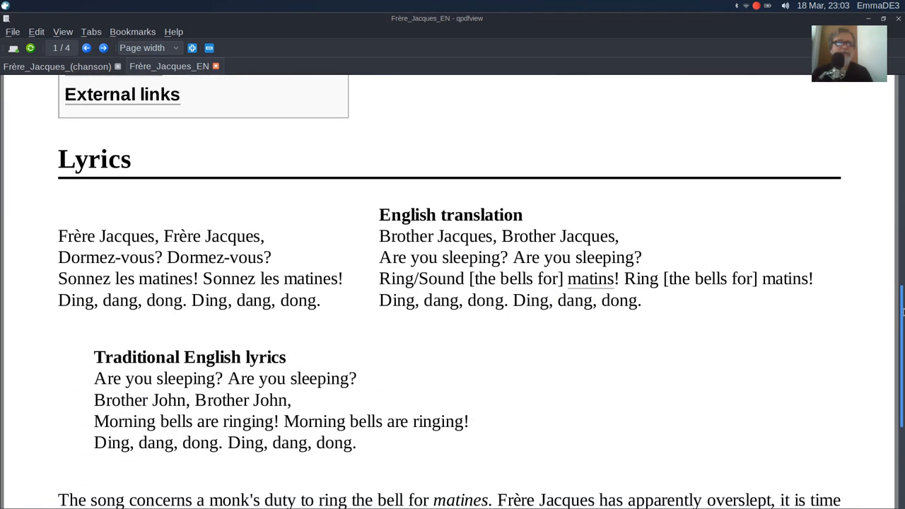
{"action": "scroll", "scroll_direction": "down", "scroll_amount": 3}
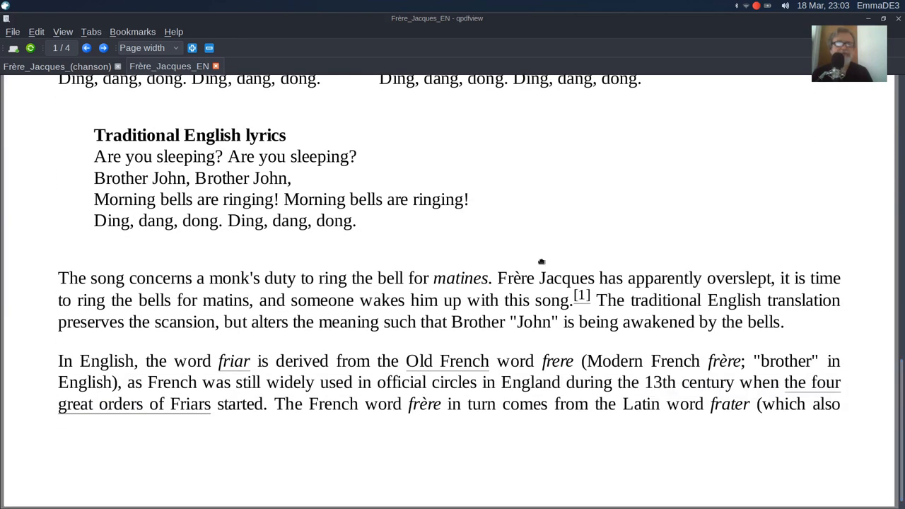
{"action": "mouse_move", "coordinate": [218, 177]}
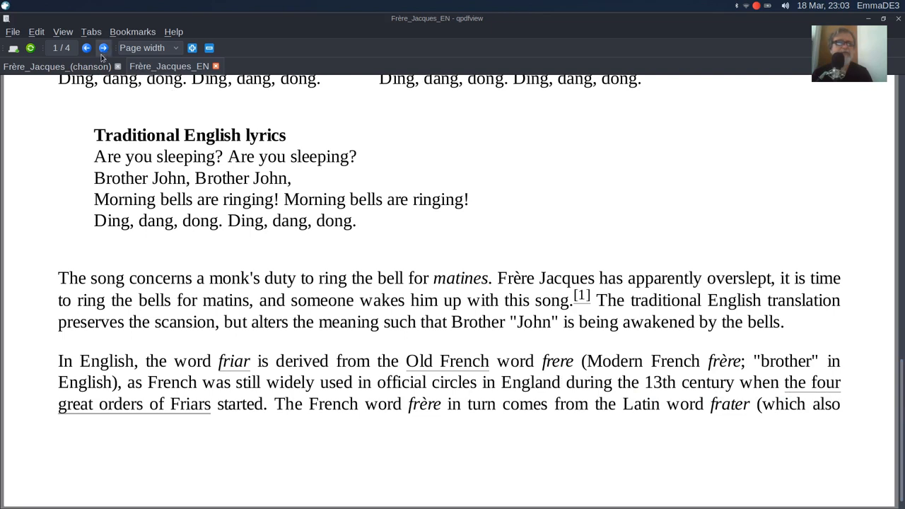
Step: Page to the end of the English article, close it, and open Frère_Jacques_DE.pdf
{"action": "left_click", "coordinate": [103, 48]}
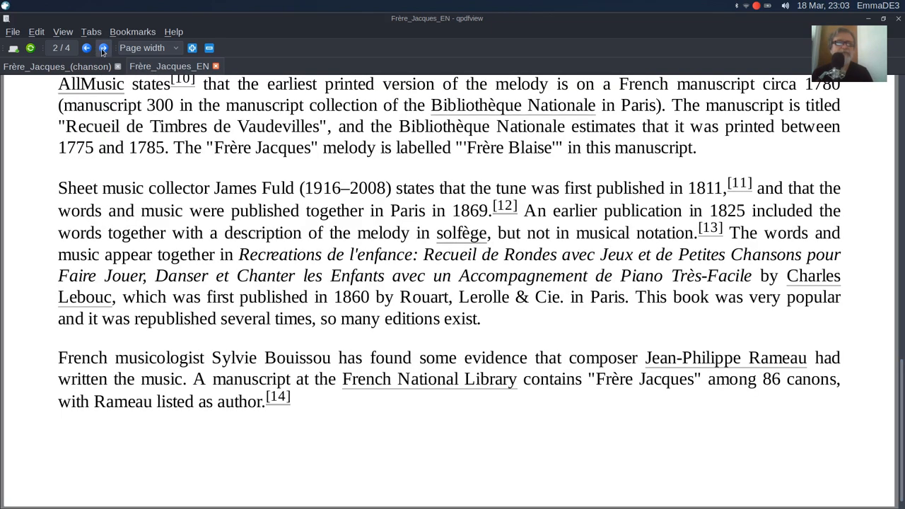
{"action": "left_click", "coordinate": [103, 48]}
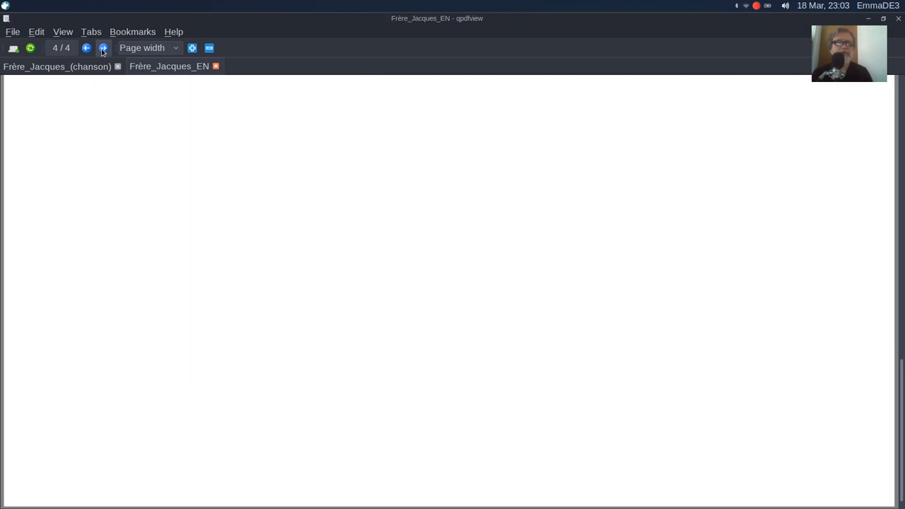
{"action": "left_click", "coordinate": [86, 48]}
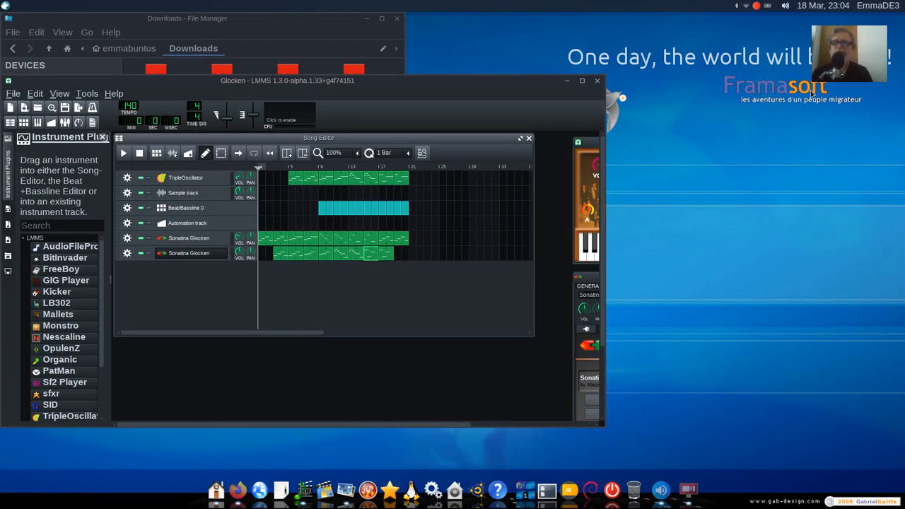
{"action": "mouse_move", "coordinate": [288, 26]}
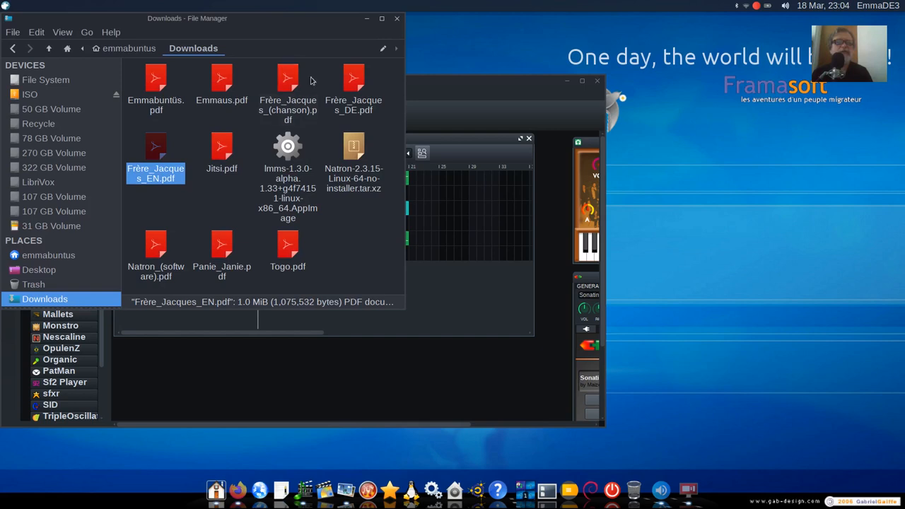
{"action": "double_click", "coordinate": [353, 85]}
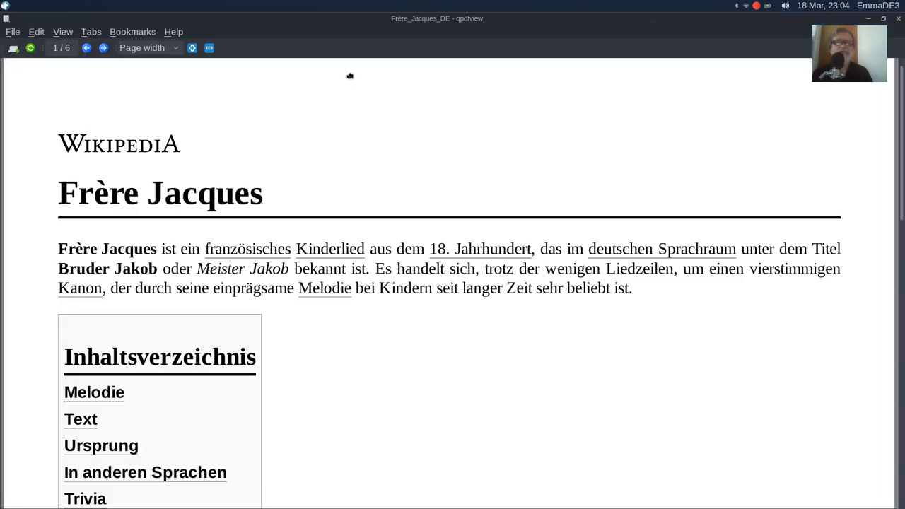
{"action": "mouse_move", "coordinate": [378, 135]}
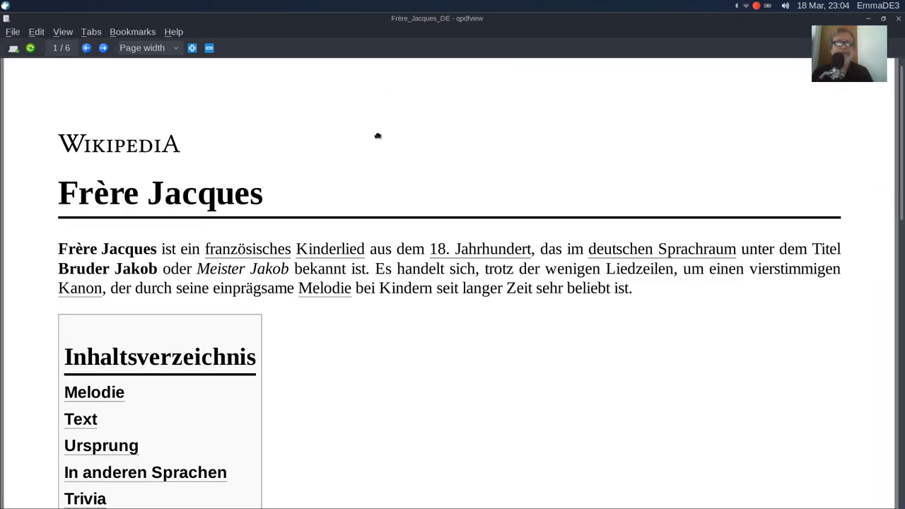
{"action": "mouse_move", "coordinate": [331, 249]}
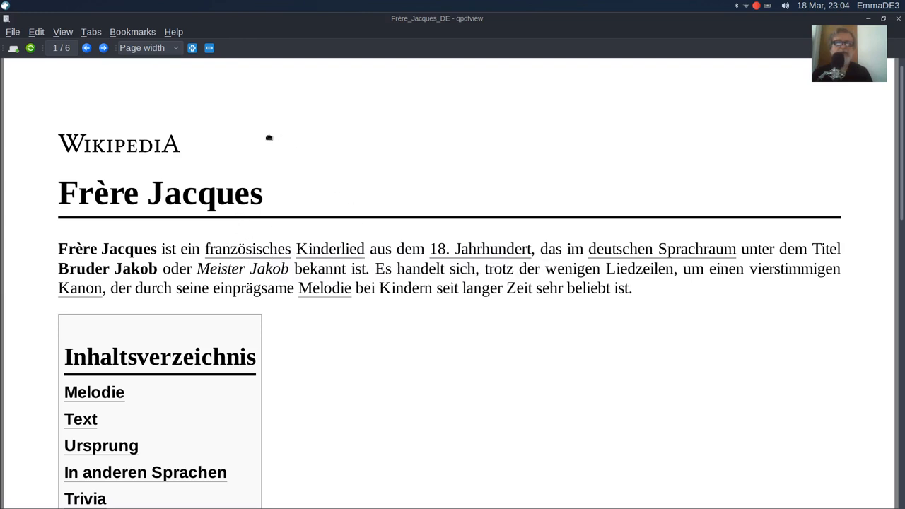
Step: Advance to page 3 of 6 with the Bulgarian, Japanese and Catalan lyrics
{"action": "left_click", "coordinate": [103, 48]}
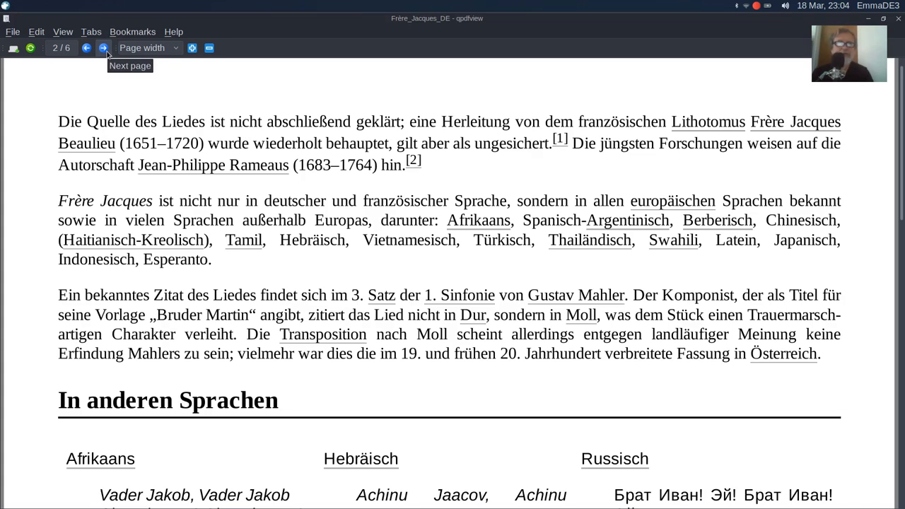
{"action": "left_click", "coordinate": [104, 48]}
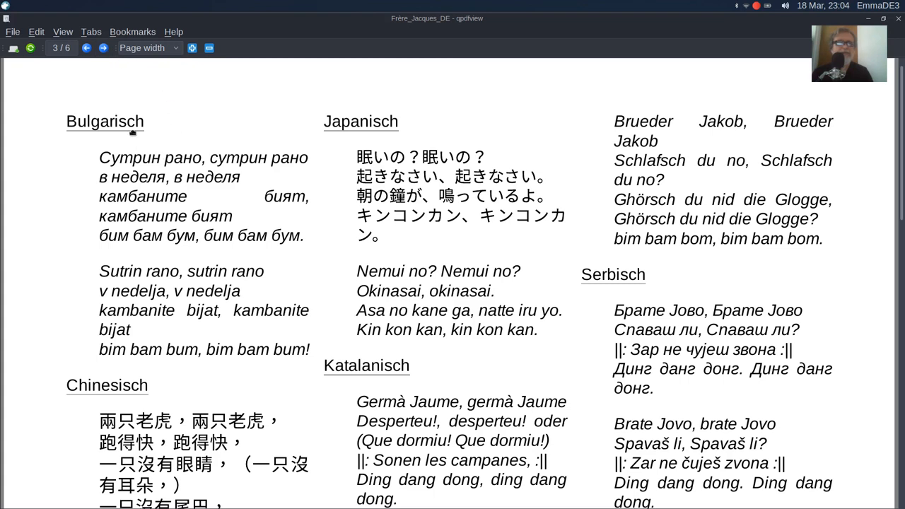
{"action": "mouse_move", "coordinate": [167, 125]}
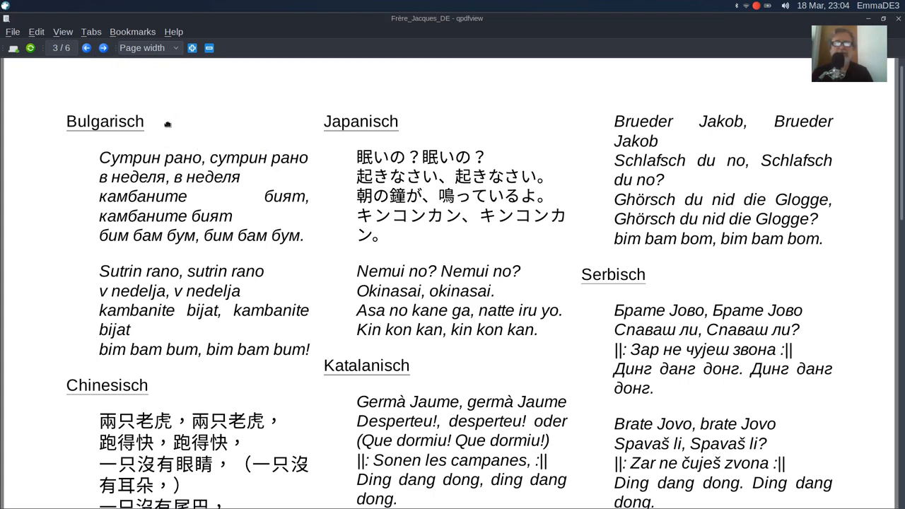
{"action": "mouse_move", "coordinate": [177, 205]}
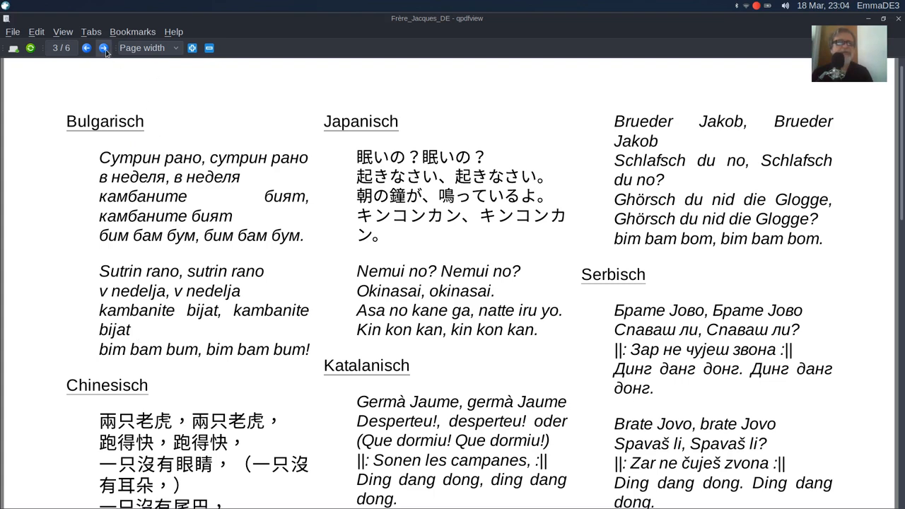
{"action": "mouse_move", "coordinate": [105, 48]}
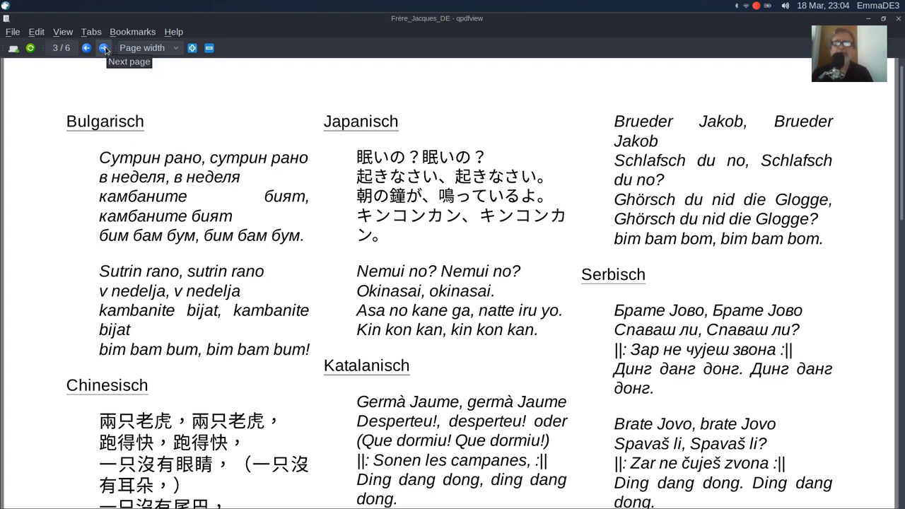
Step: Move to page 4 where the English, Esperanto and Estonian lyrics begin
{"action": "left_click", "coordinate": [105, 49]}
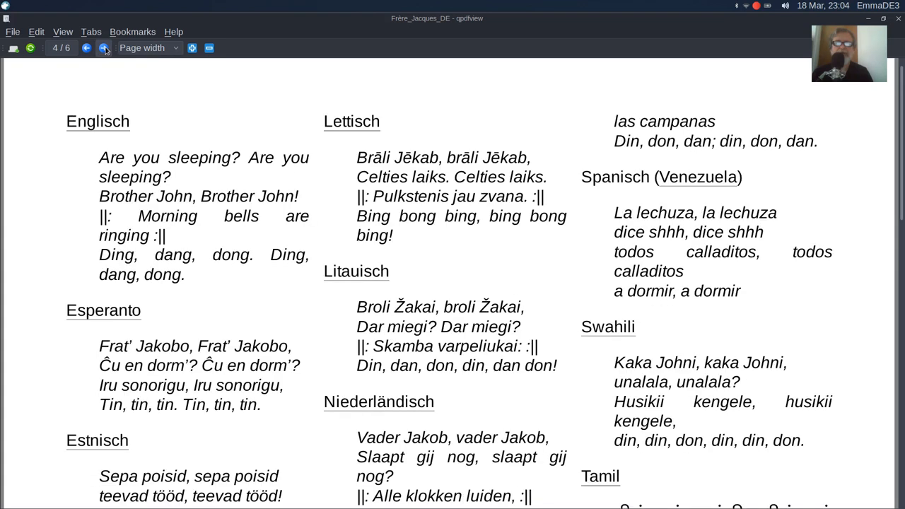
{"action": "mouse_move", "coordinate": [105, 48]}
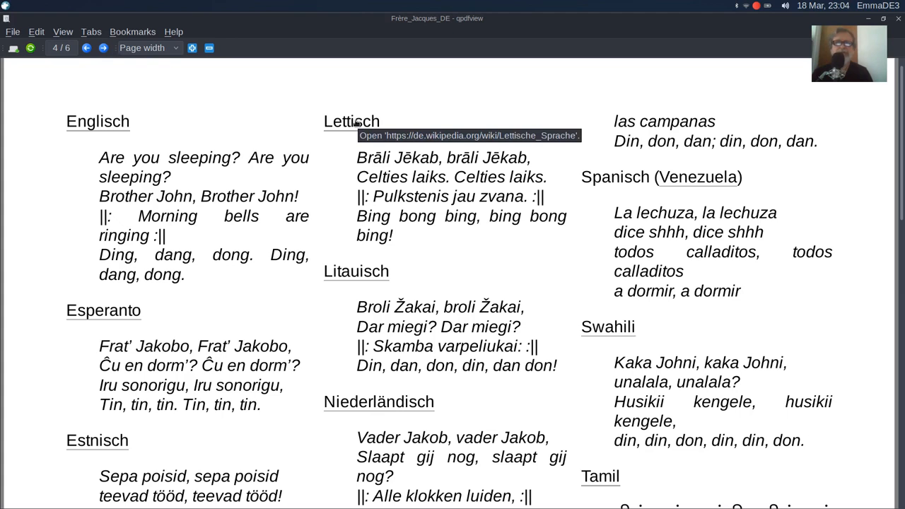
{"action": "mouse_move", "coordinate": [280, 107]}
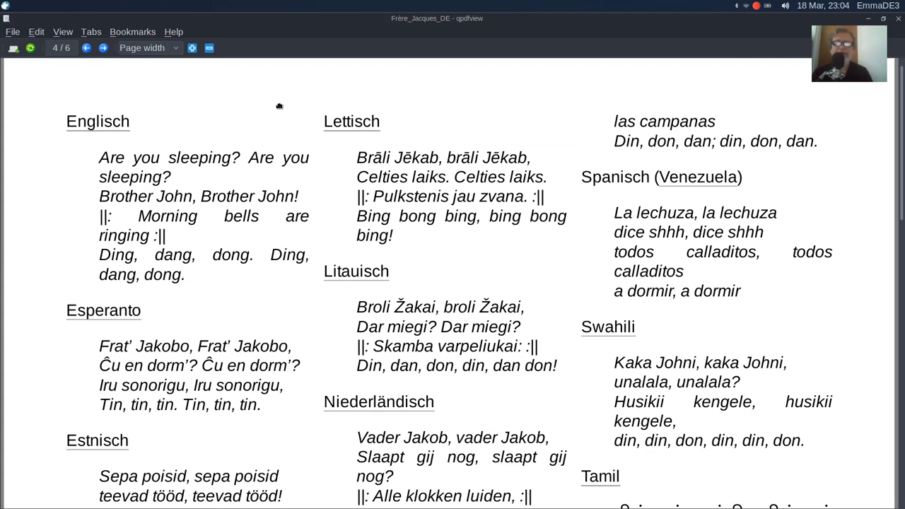
{"action": "mouse_move", "coordinate": [223, 87]}
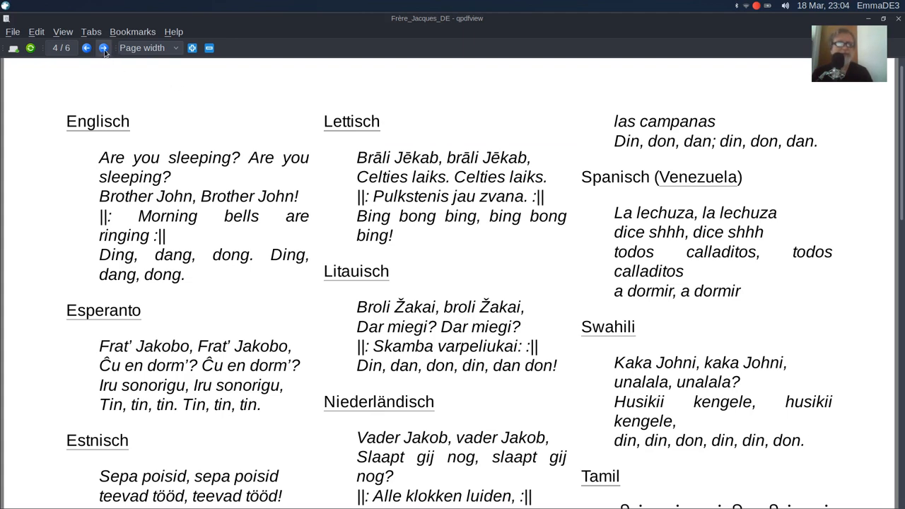
{"action": "mouse_move", "coordinate": [99, 440]}
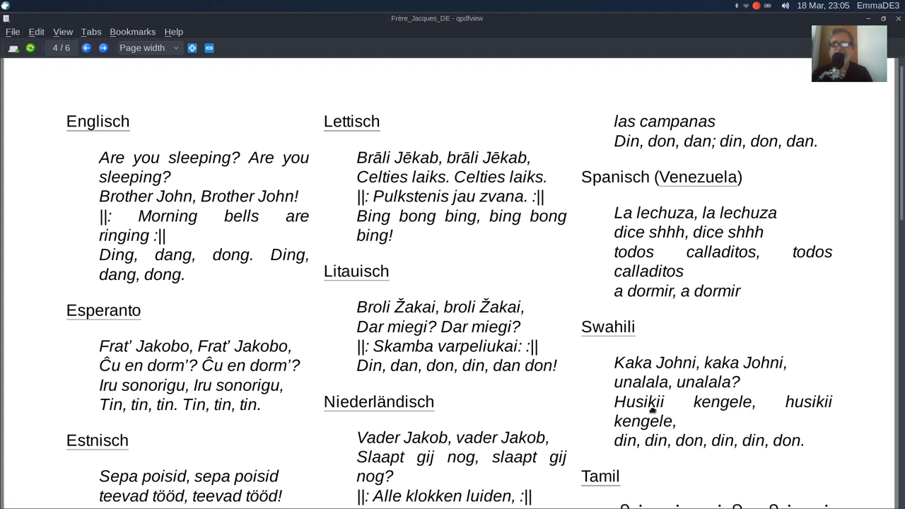
{"action": "mouse_move", "coordinate": [770, 413]}
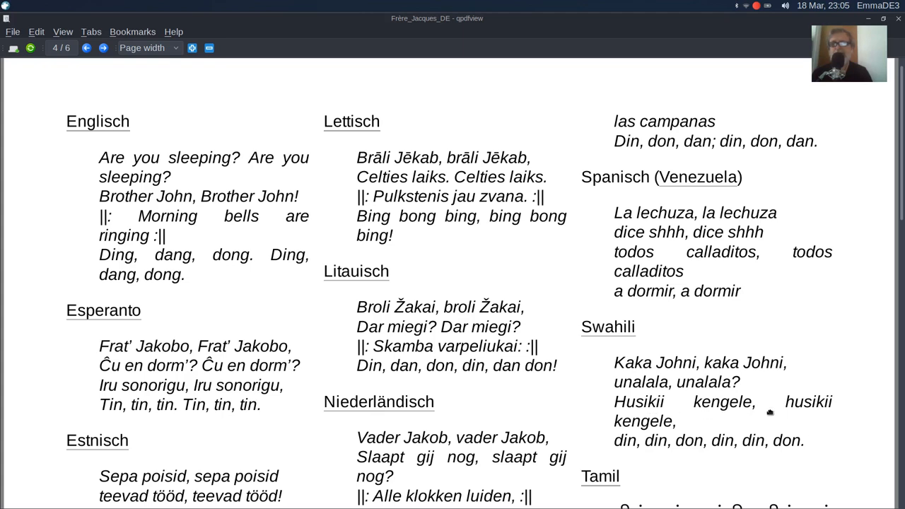
{"action": "mouse_move", "coordinate": [700, 422]}
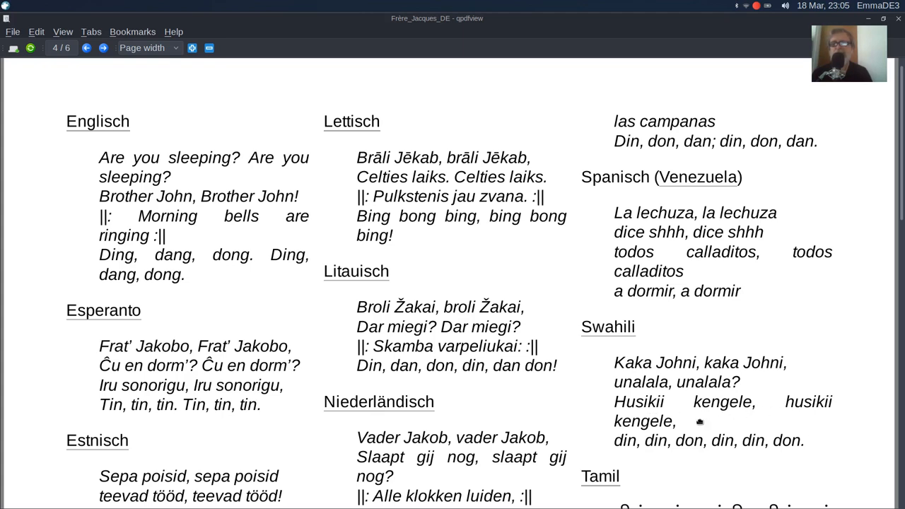
{"action": "mouse_move", "coordinate": [690, 448]}
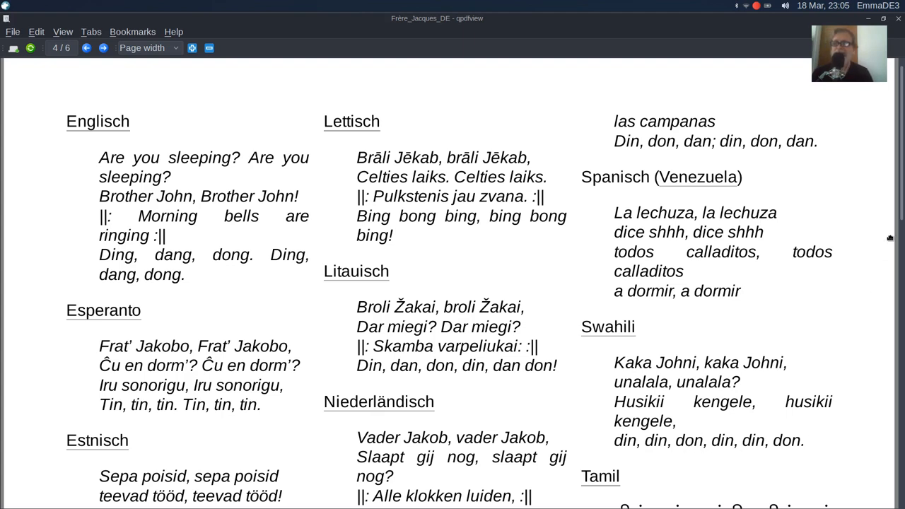
Step: Read down page 4 to the Flemish, French, Portuguese and Hungarian versions, then continue onward
{"action": "scroll", "scroll_direction": "down", "scroll_amount": 3}
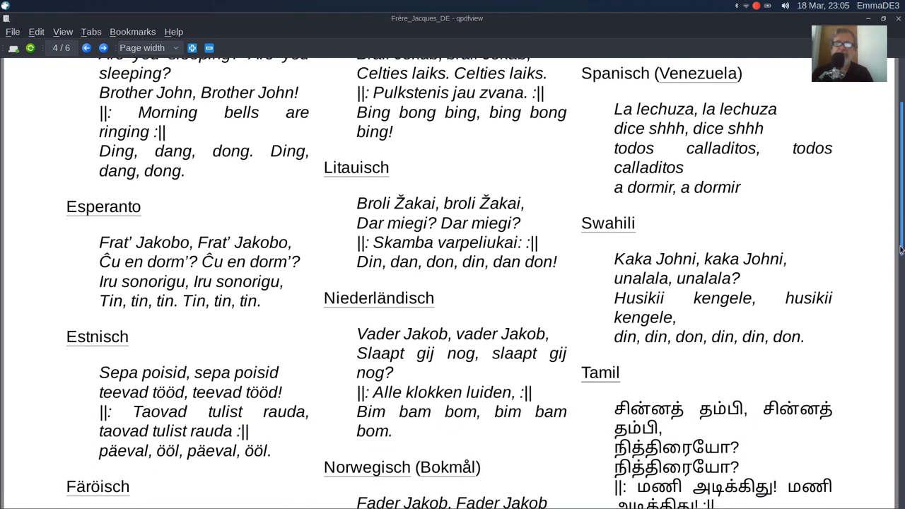
{"action": "scroll", "scroll_direction": "down", "scroll_amount": 3}
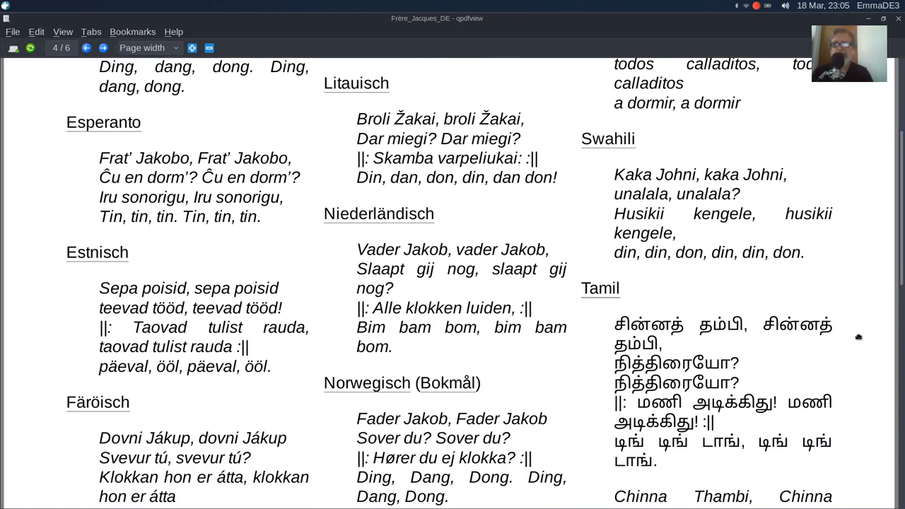
{"action": "mouse_move", "coordinate": [791, 376]}
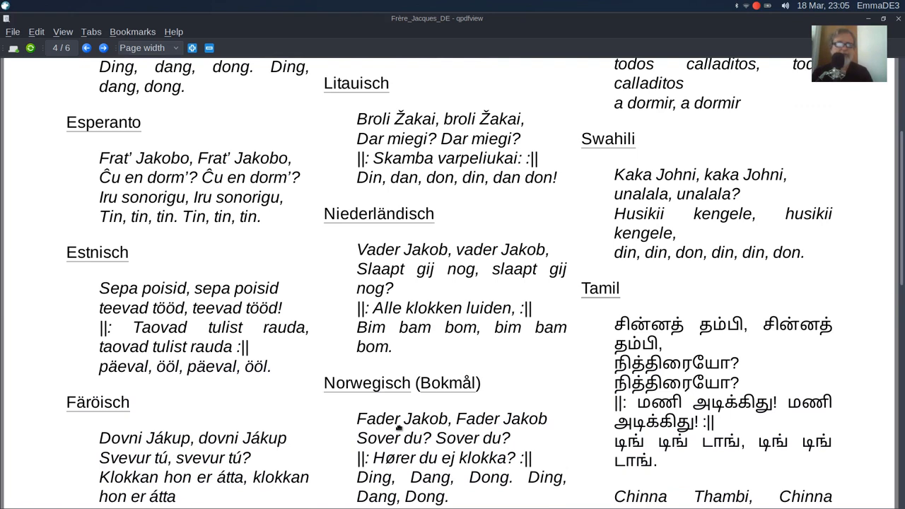
{"action": "mouse_move", "coordinate": [156, 296]}
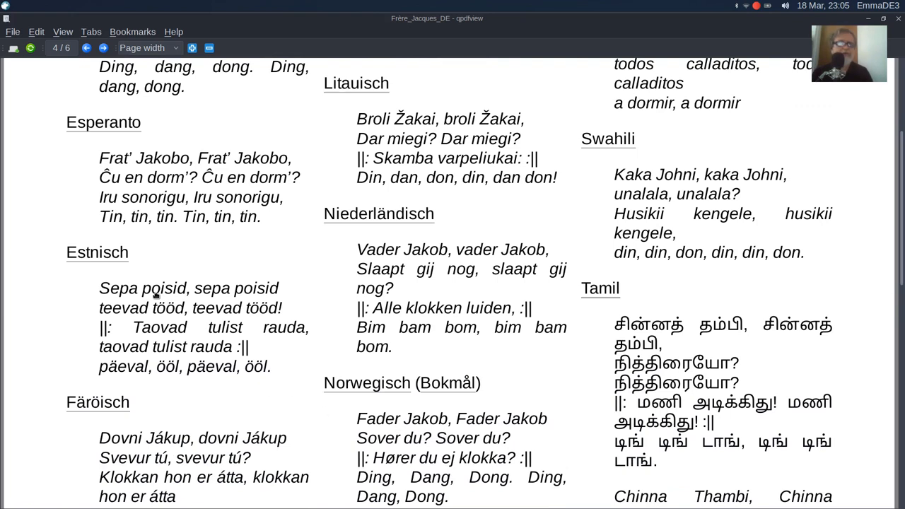
{"action": "mouse_move", "coordinate": [96, 252]}
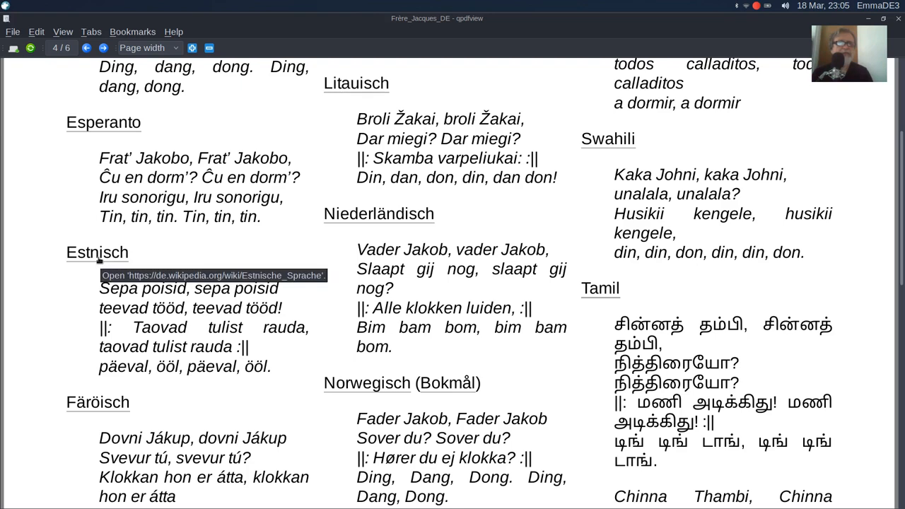
{"action": "mouse_move", "coordinate": [99, 413]}
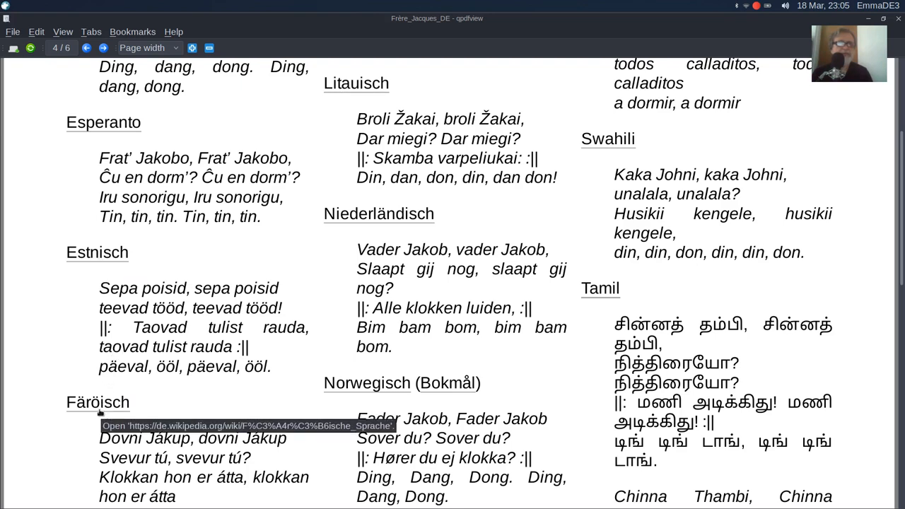
{"action": "mouse_move", "coordinate": [455, 340]}
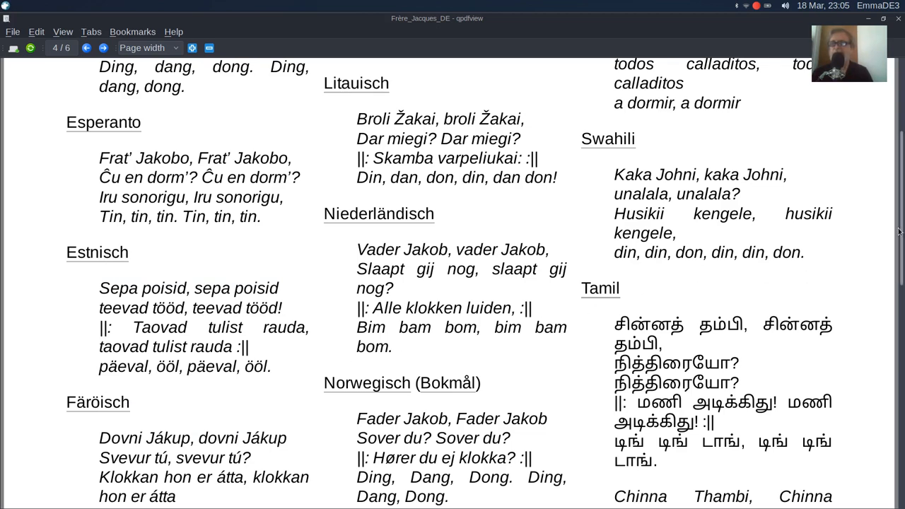
{"action": "scroll", "scroll_direction": "down", "scroll_amount": 3}
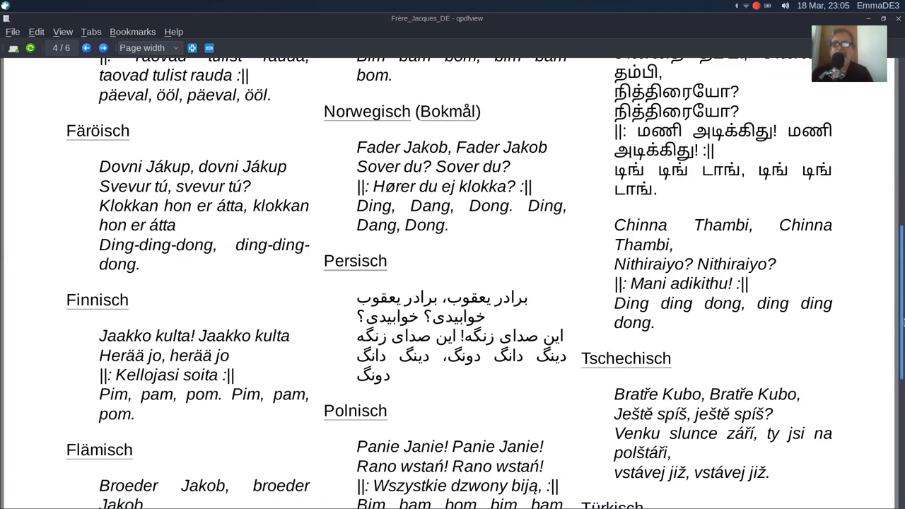
{"action": "scroll", "scroll_direction": "down", "scroll_amount": 3}
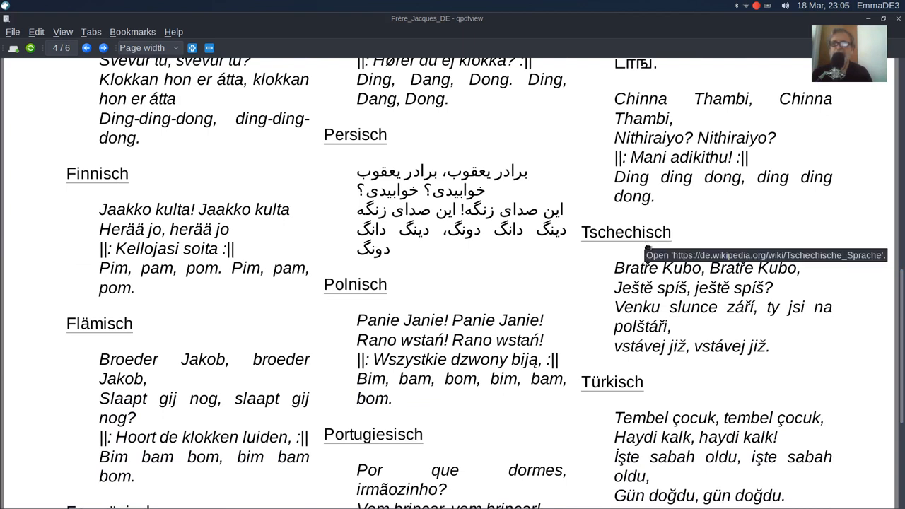
{"action": "mouse_move", "coordinate": [681, 272]}
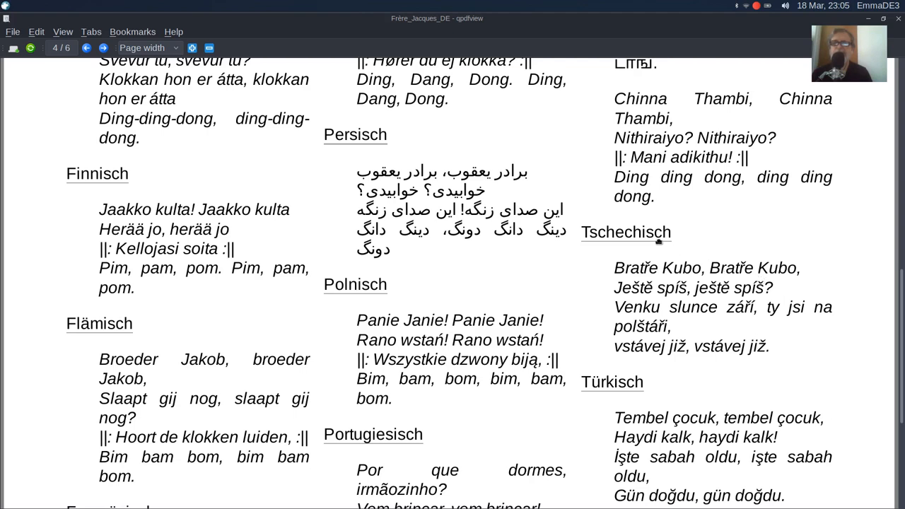
{"action": "mouse_move", "coordinate": [789, 273]}
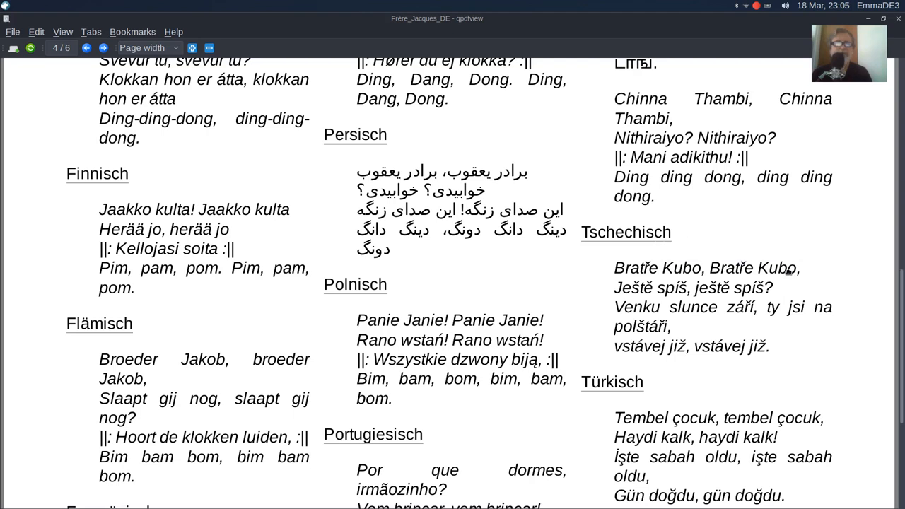
{"action": "mouse_move", "coordinate": [375, 297]}
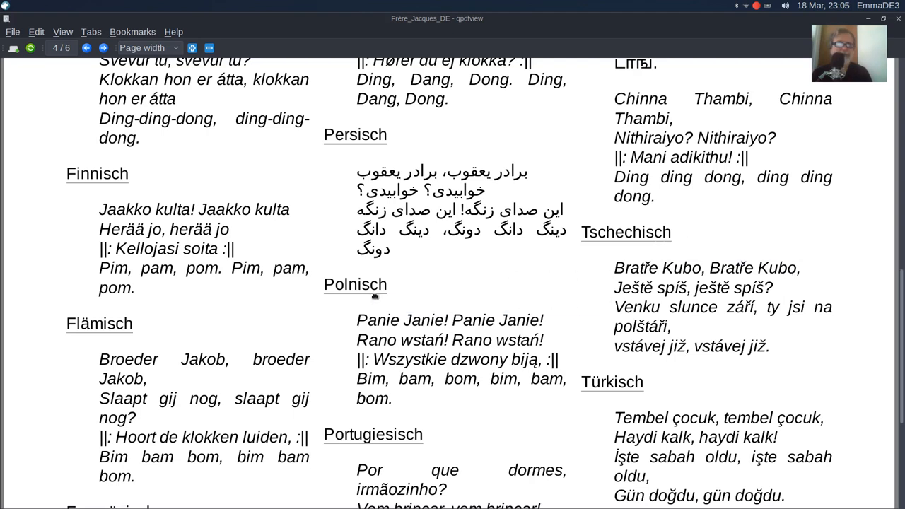
{"action": "mouse_move", "coordinate": [116, 332]}
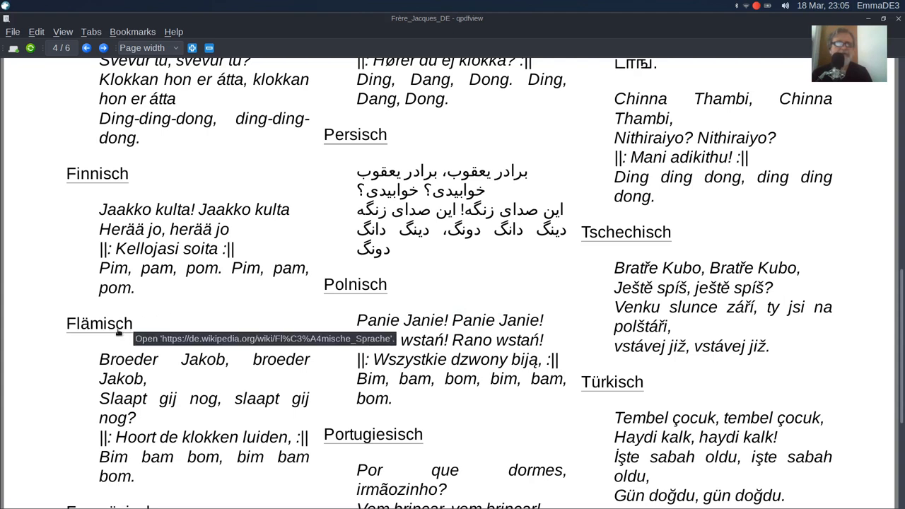
{"action": "mouse_move", "coordinate": [571, 348]}
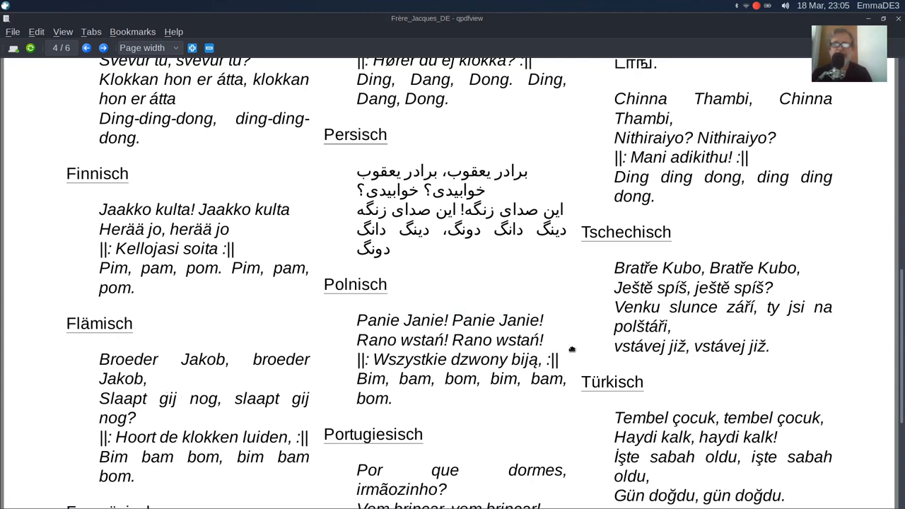
{"action": "mouse_move", "coordinate": [656, 434]}
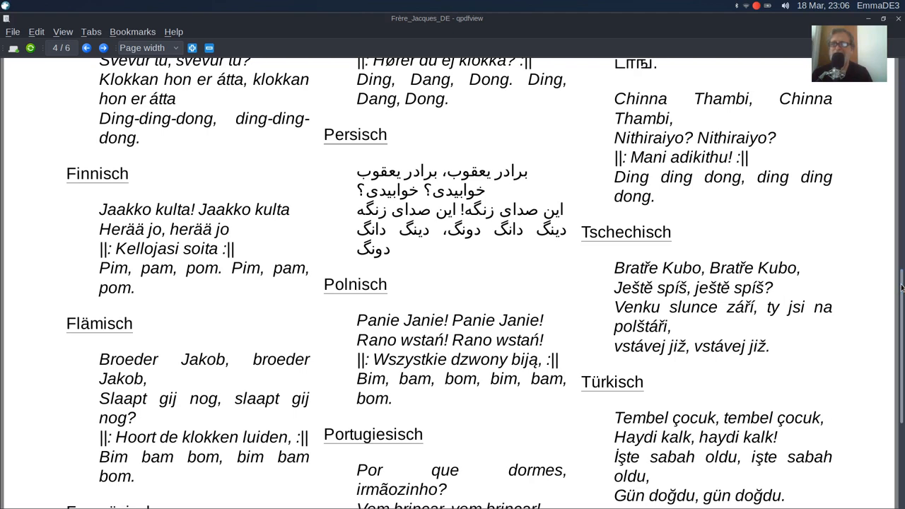
{"action": "scroll", "scroll_direction": "down", "scroll_amount": 3}
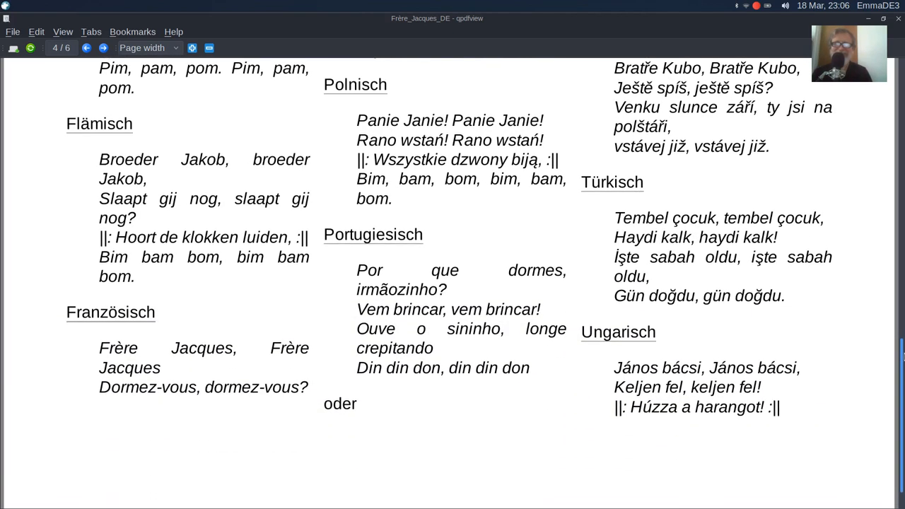
{"action": "mouse_move", "coordinate": [754, 329]}
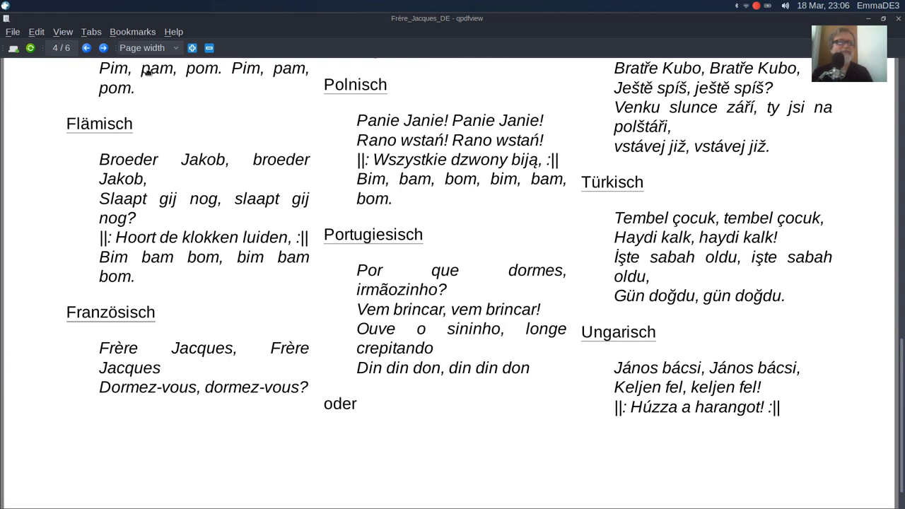
{"action": "left_click", "coordinate": [103, 48]}
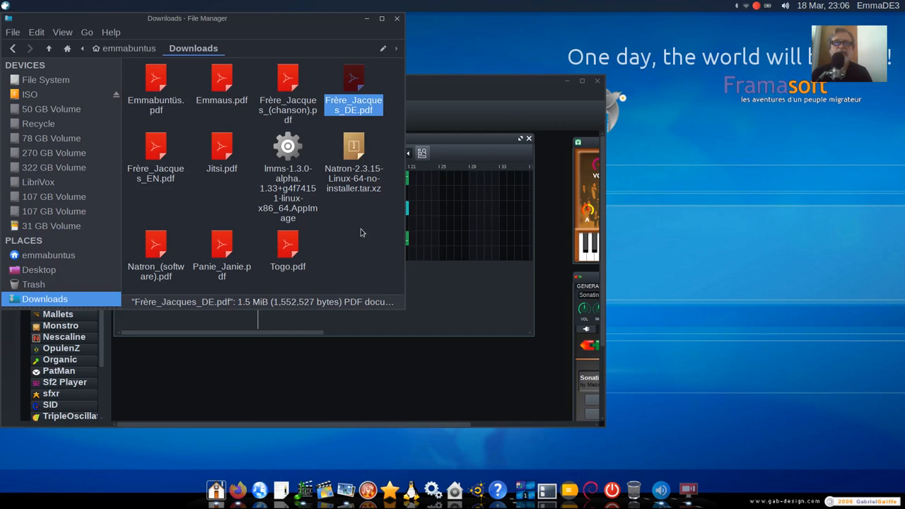
{"action": "mouse_move", "coordinate": [363, 234]}
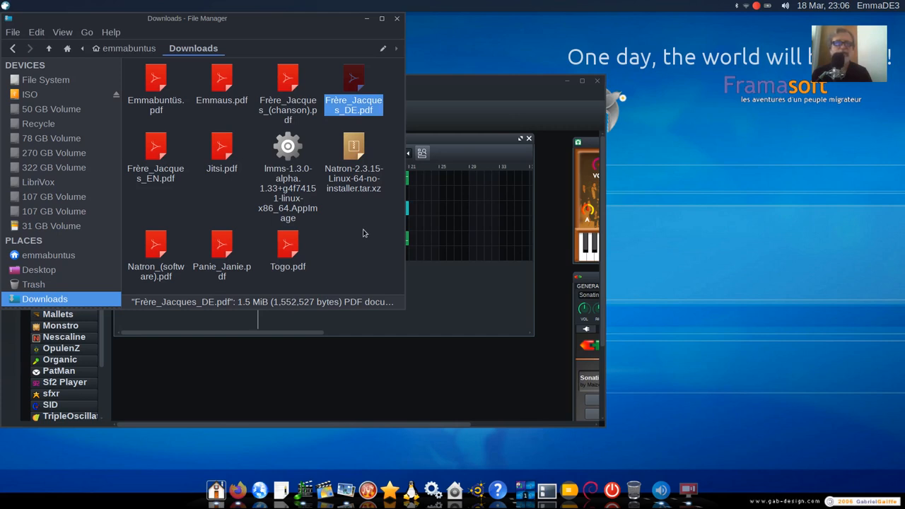
{"action": "mouse_move", "coordinate": [339, 105]}
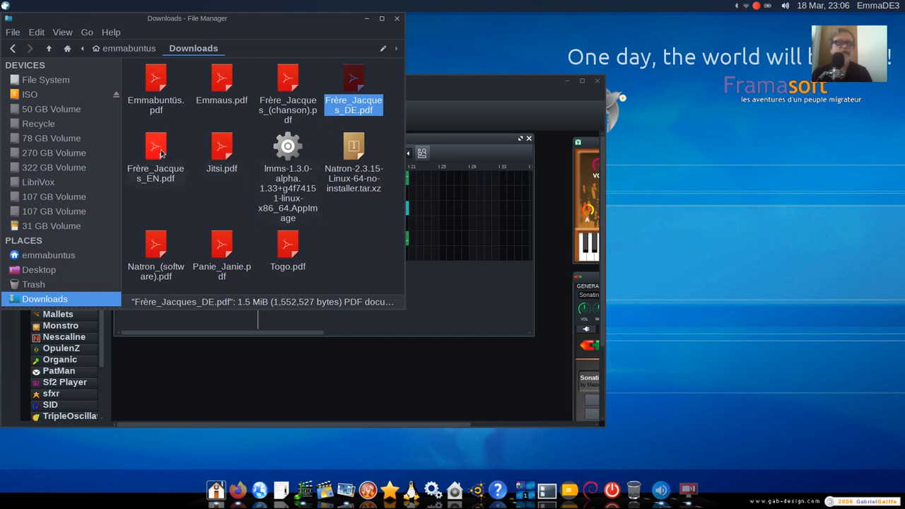
{"action": "mouse_move", "coordinate": [288, 79]}
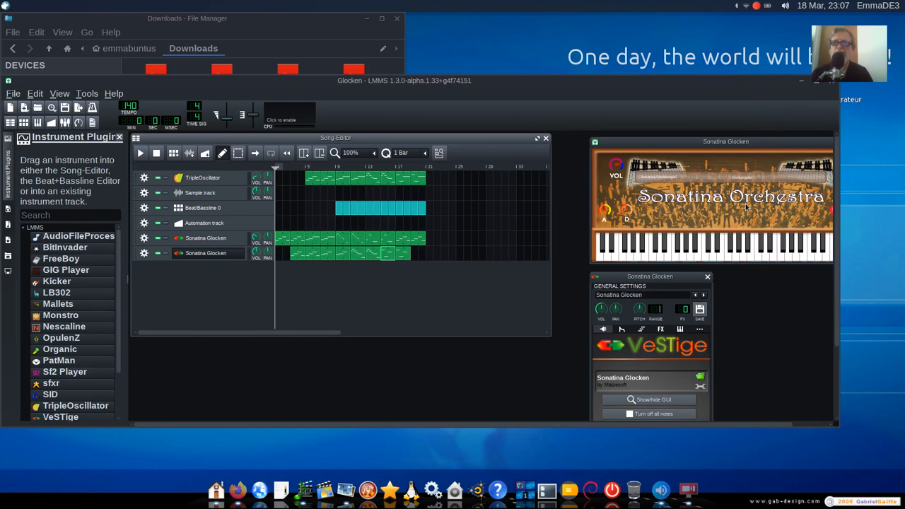
{"action": "mouse_move", "coordinate": [761, 195]}
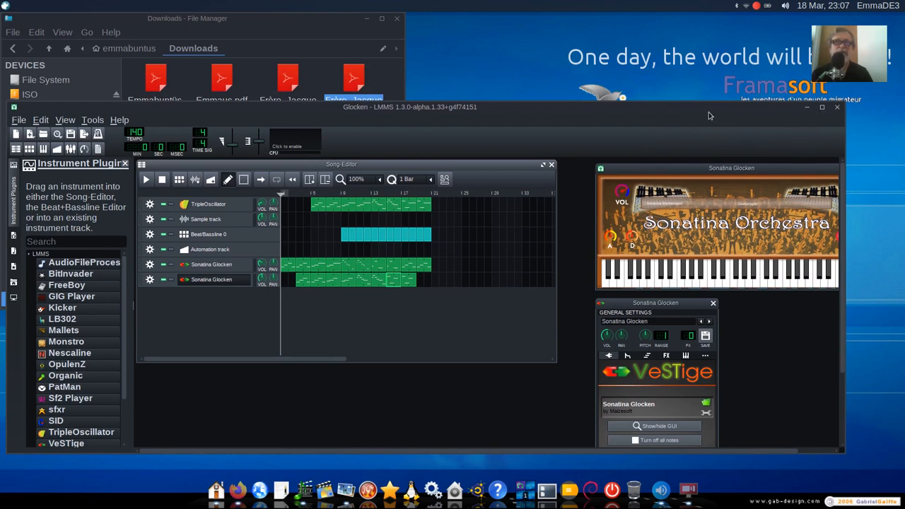
{"action": "mouse_move", "coordinate": [401, 113]}
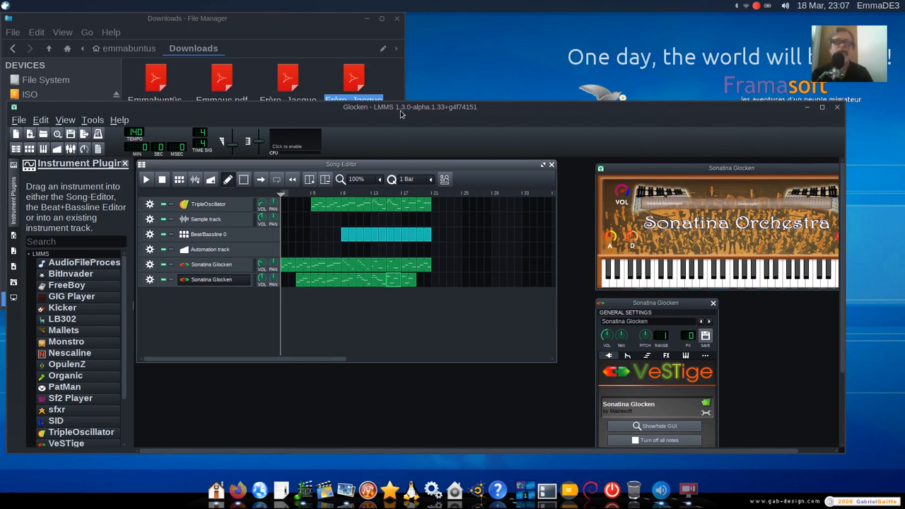
{"action": "mouse_move", "coordinate": [468, 110]}
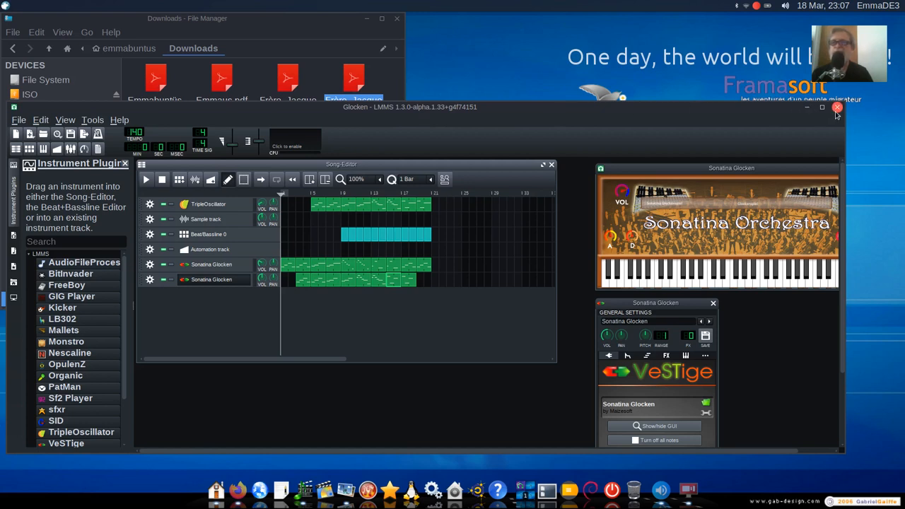
{"action": "mouse_move", "coordinate": [704, 119]}
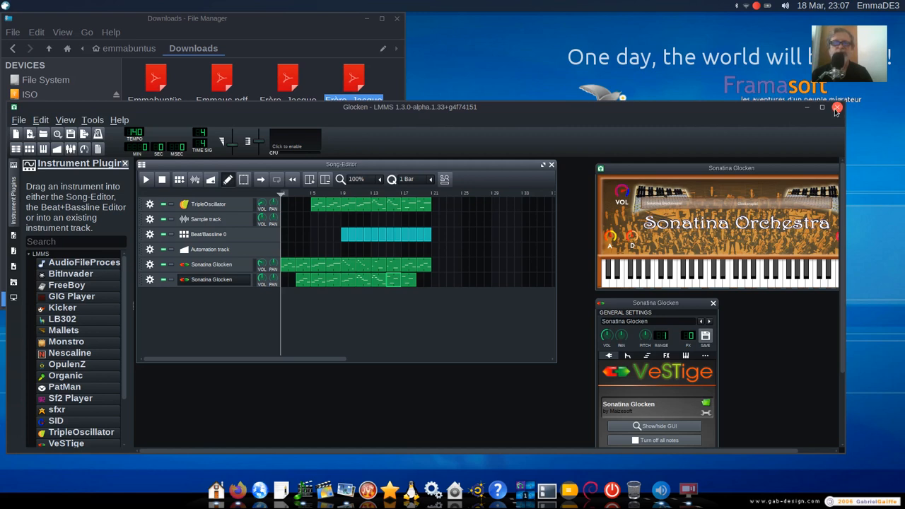
Step: Close the LMMS Glocken project, leaving the Downloads folder on the desktop
{"action": "left_click", "coordinate": [837, 108]}
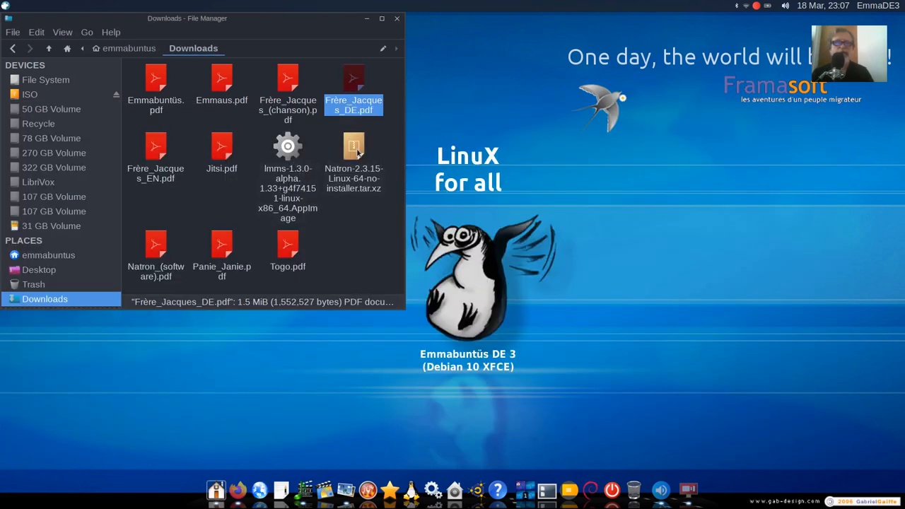
Step: Extract Natron-2.3.15-Linux-64-no-installer.tar.xz here into Downloads
{"action": "right_click", "coordinate": [354, 149]}
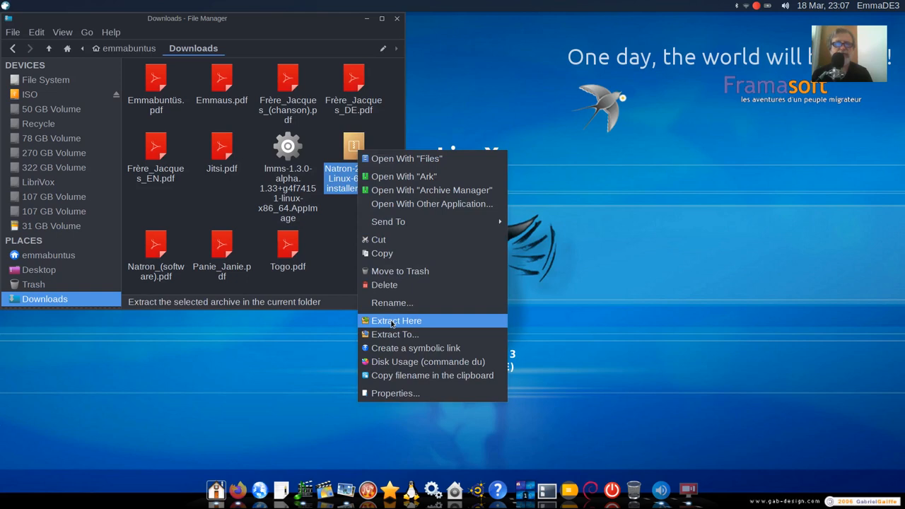
{"action": "left_click", "coordinate": [396, 320]}
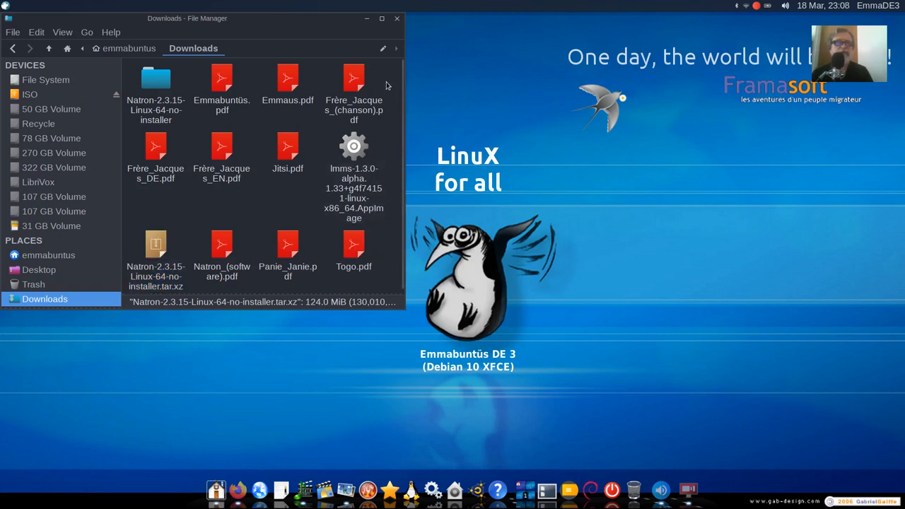
Step: Enter the extracted Natron-2.3.15 folder and start a terminal in it
{"action": "left_click", "coordinate": [156, 79]}
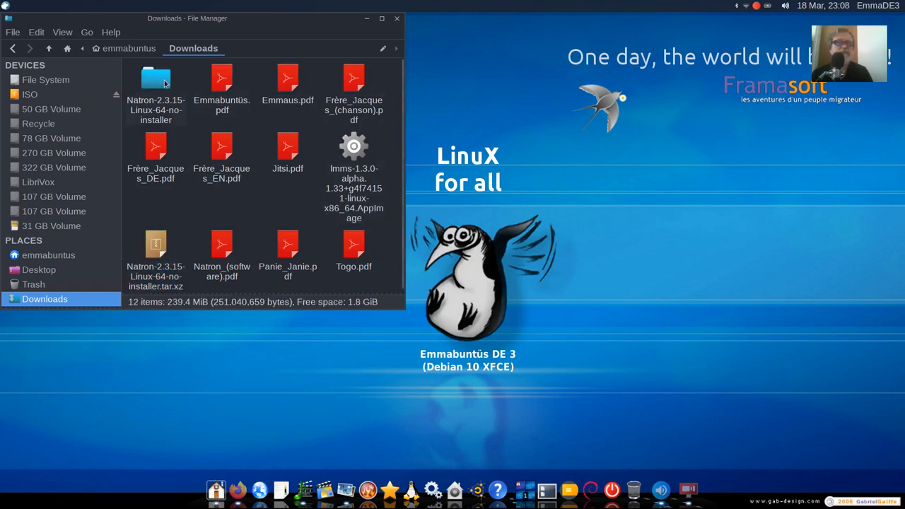
{"action": "double_click", "coordinate": [155, 81]}
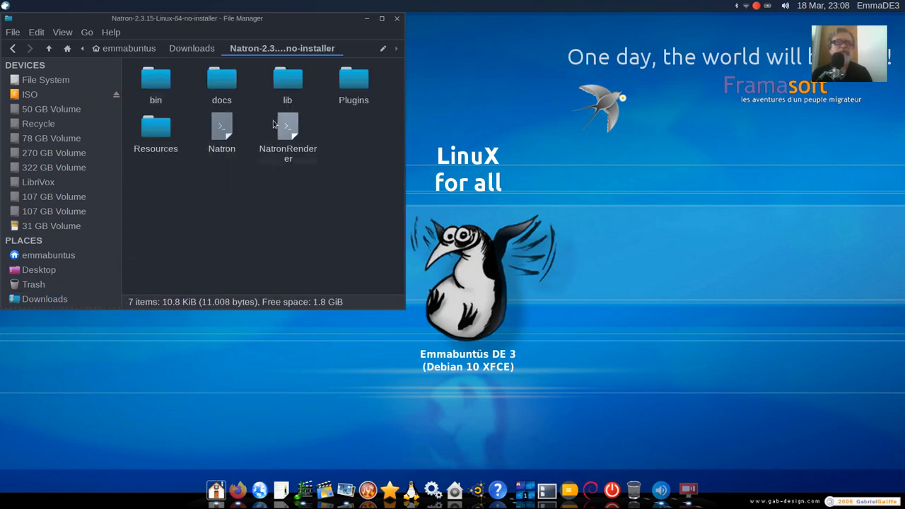
{"action": "left_click", "coordinate": [221, 128]}
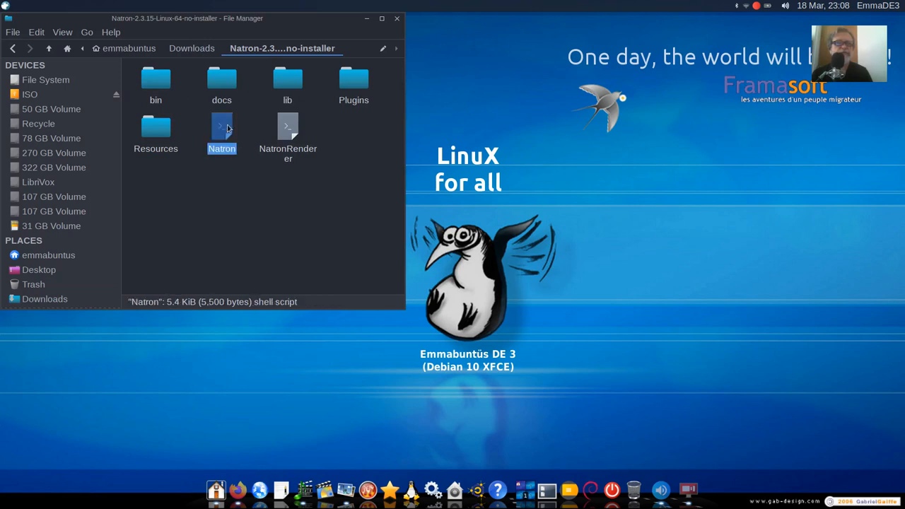
{"action": "mouse_move", "coordinate": [208, 181]}
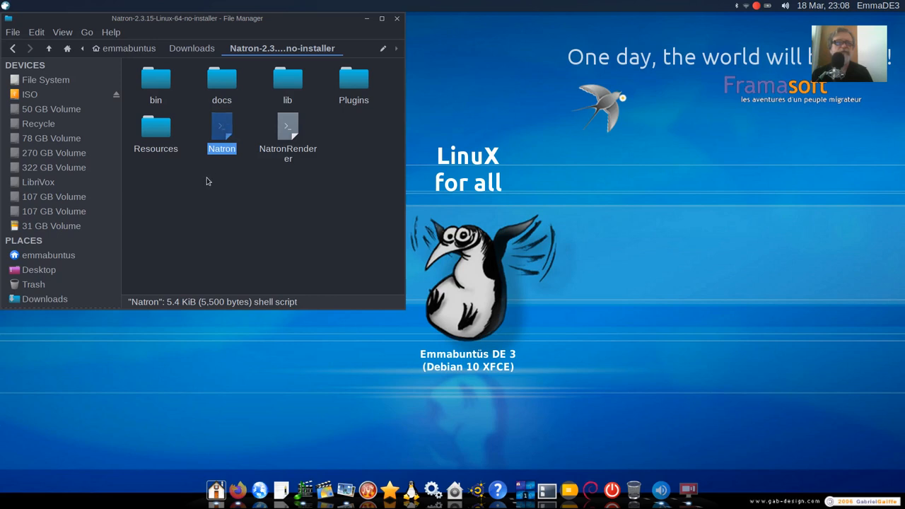
{"action": "right_click", "coordinate": [207, 181]}
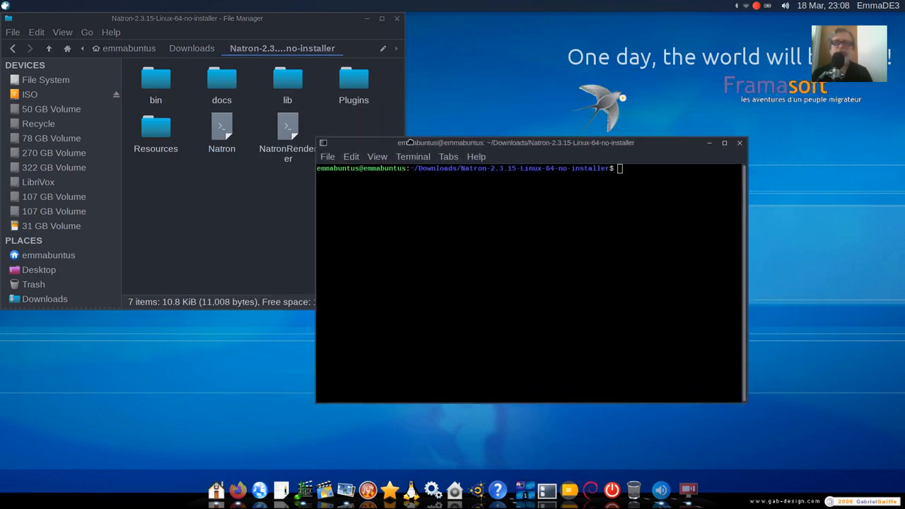
Step: Run 'sudo sh Natron', which fails with a Bad substitution error at line 48
{"action": "left_click_drag", "start_coordinate": [517, 142], "coordinate": [447, 170]}
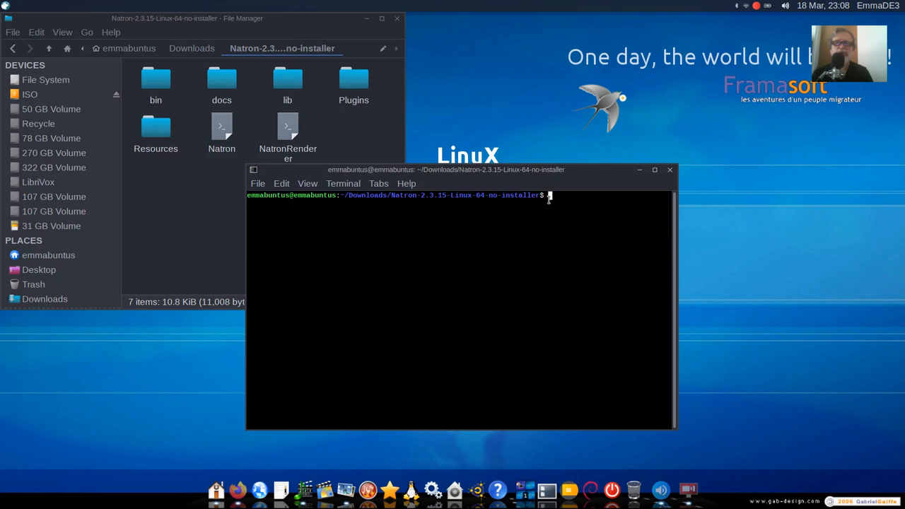
{"action": "type", "text": "sudo"}
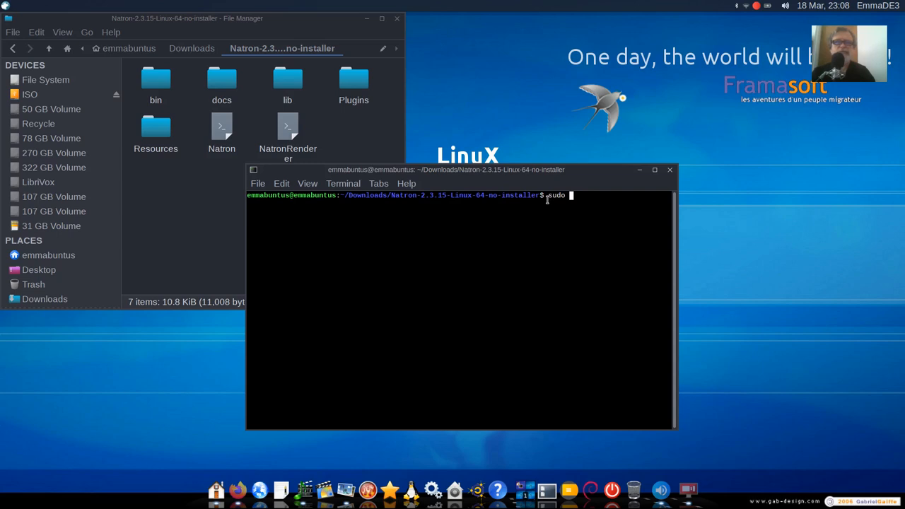
{"action": "type", "text": "sh"}
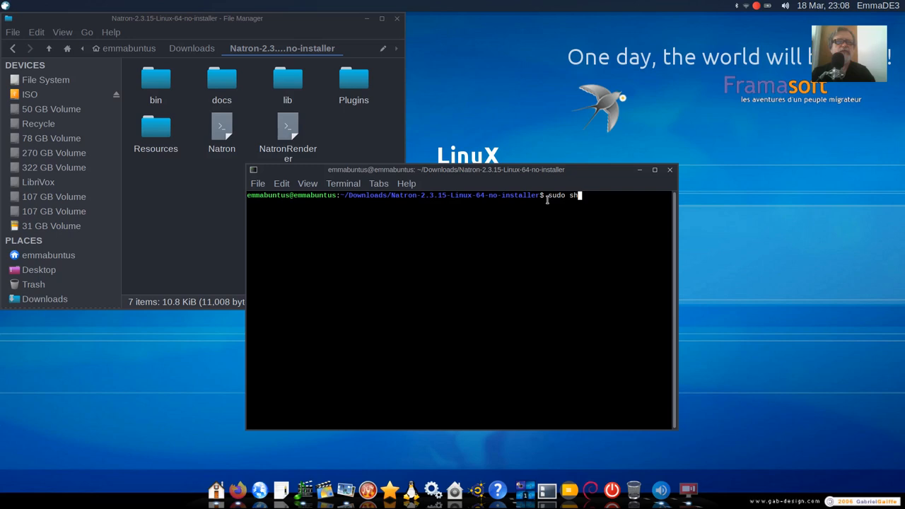
{"action": "type", "text": "N"}
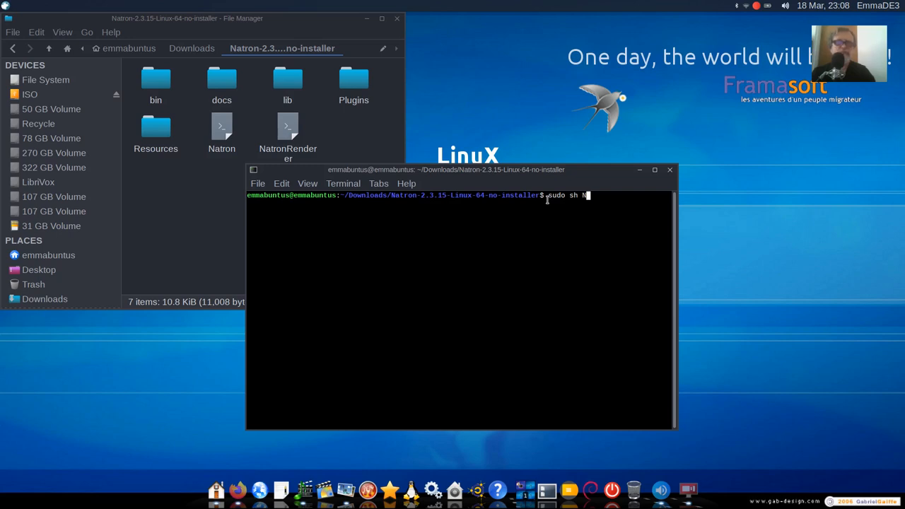
{"action": "type", "text": "at"}
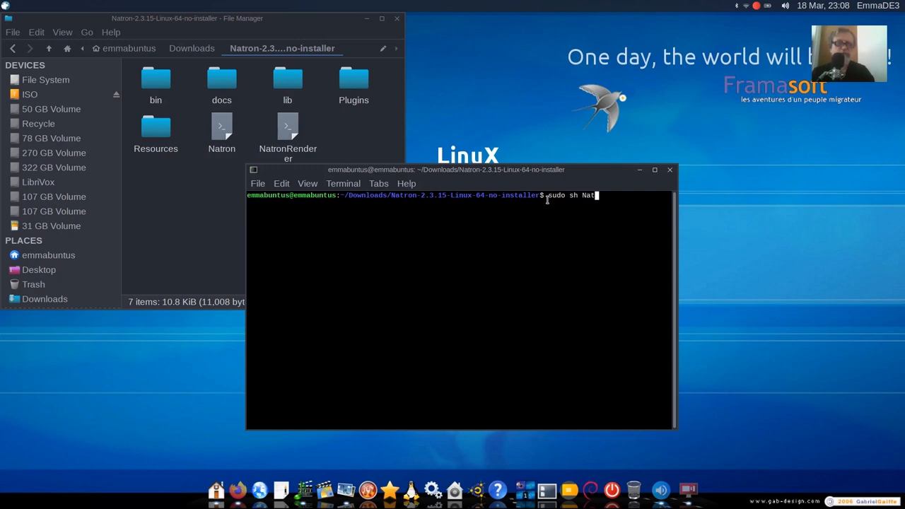
{"action": "type", "text": "ron"}
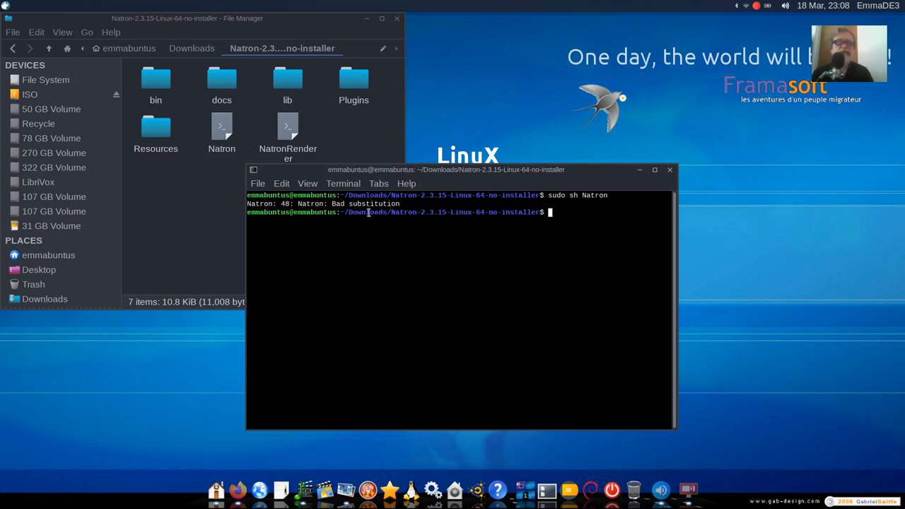
{"action": "mouse_move", "coordinate": [405, 201]}
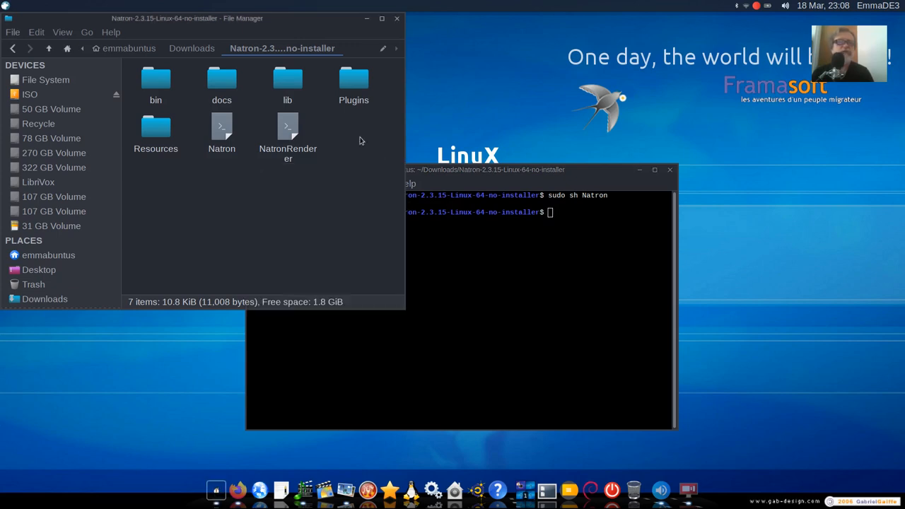
Step: View the Natron launch script in Geany around line 48's BASH_SOURCE, then close the editor
{"action": "left_click", "coordinate": [288, 128]}
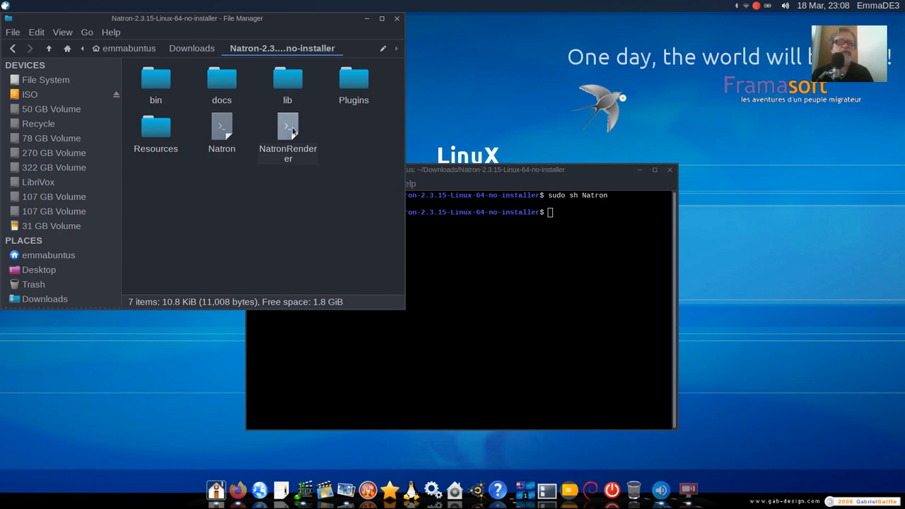
{"action": "left_click", "coordinate": [220, 130]}
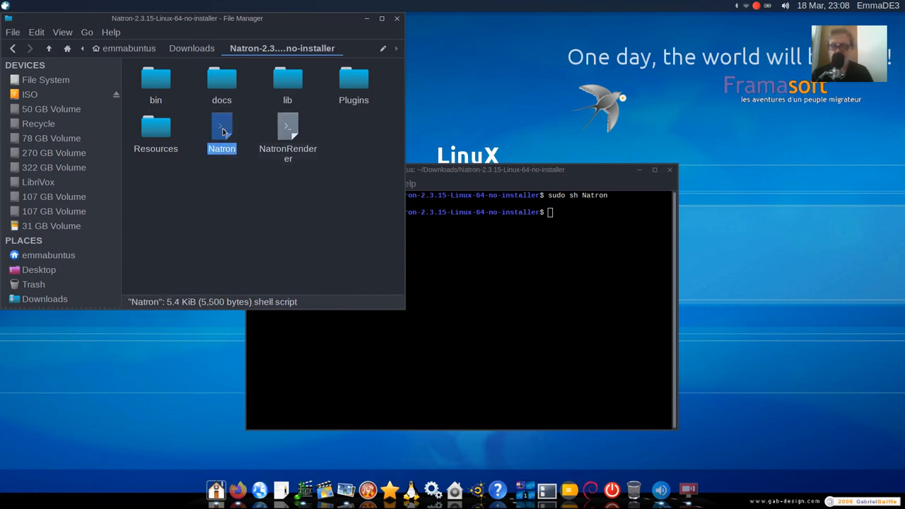
{"action": "double_click", "coordinate": [221, 135]}
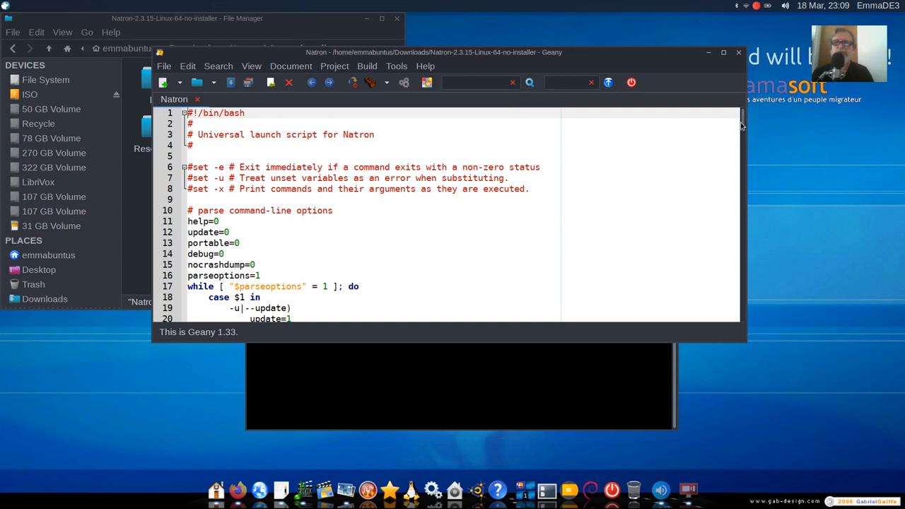
{"action": "scroll", "scroll_direction": "down", "scroll_amount": 3}
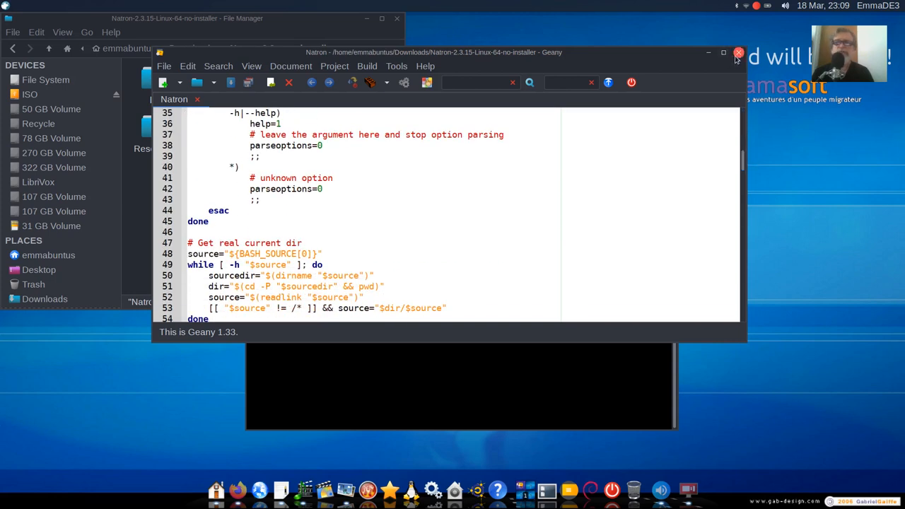
{"action": "left_click", "coordinate": [738, 53]}
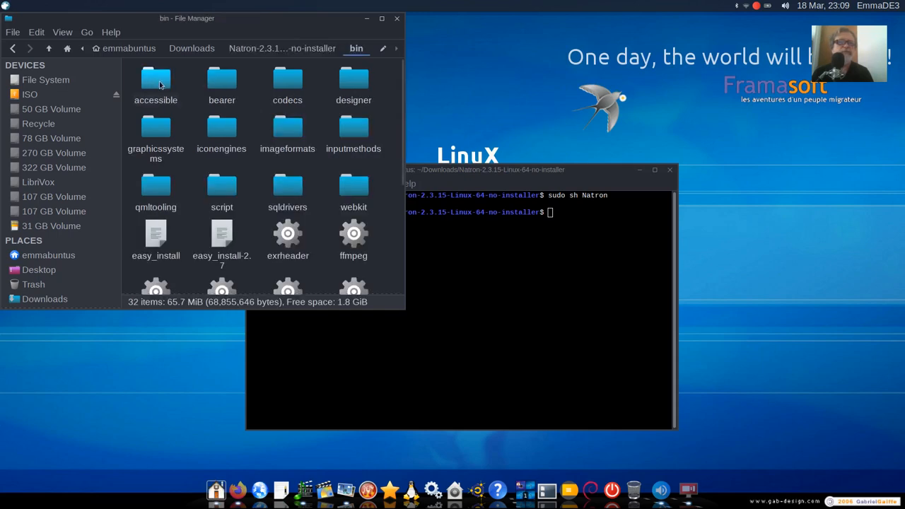
{"action": "mouse_move", "coordinate": [399, 123]}
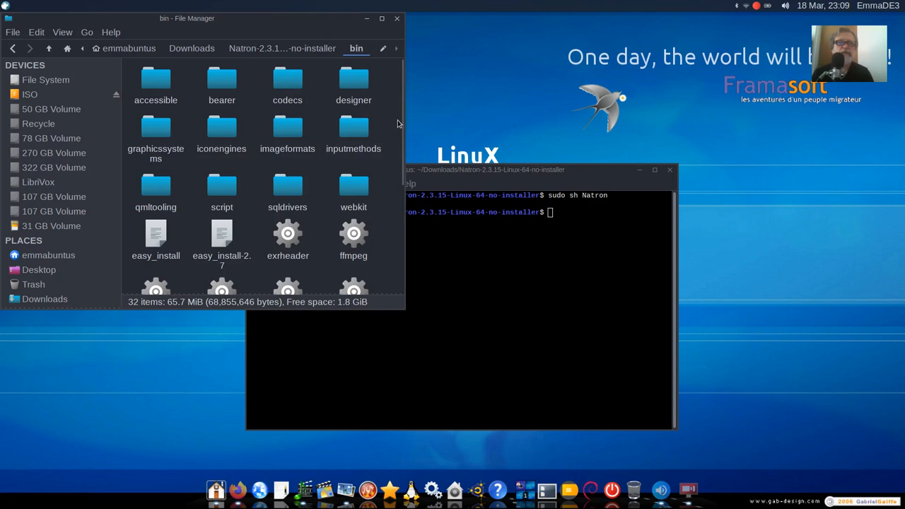
Step: Launch the Natron executable from the bin folder, reaching its update-check prompt
{"action": "scroll", "scroll_direction": "down", "scroll_amount": 3}
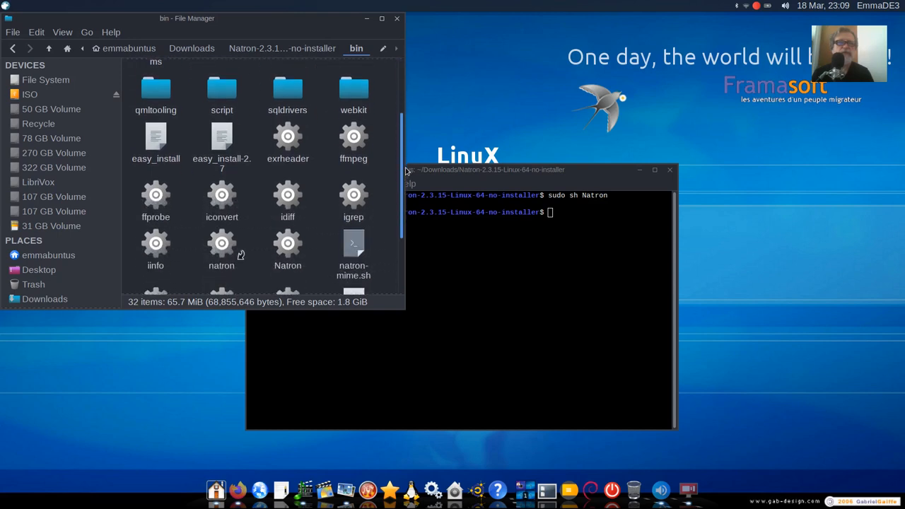
{"action": "scroll", "scroll_direction": "down", "scroll_amount": 3}
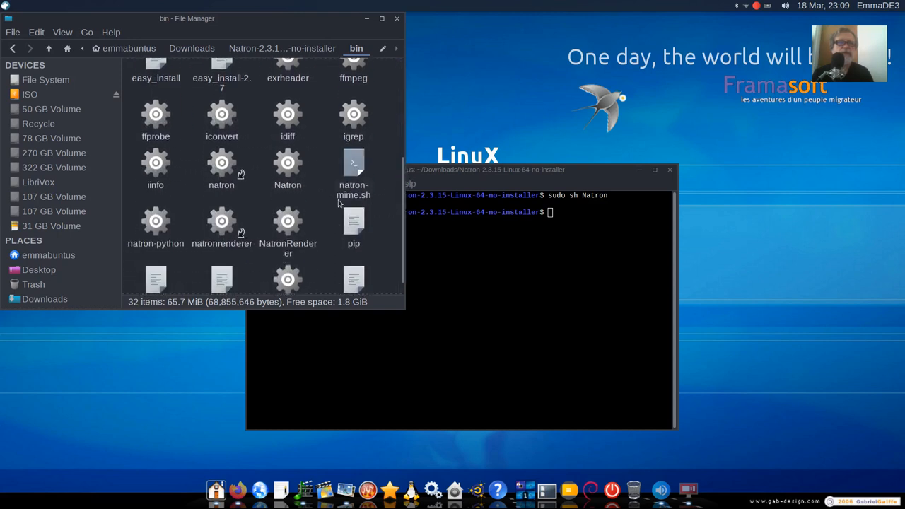
{"action": "left_click", "coordinate": [288, 162]}
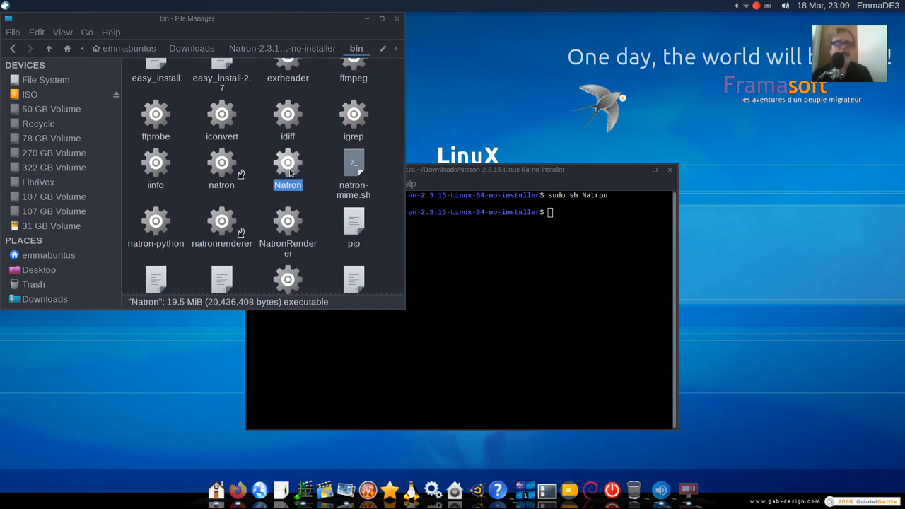
{"action": "key", "text": "Return"}
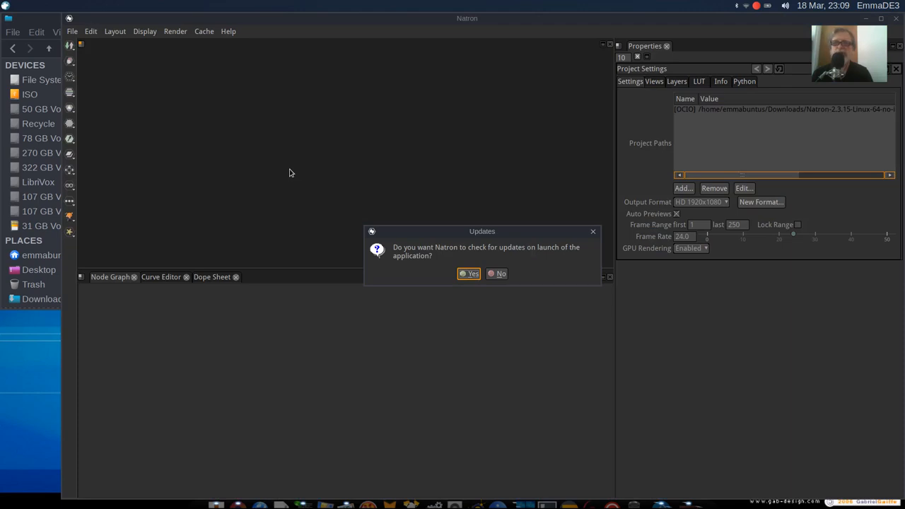
{"action": "mouse_move", "coordinate": [427, 223]}
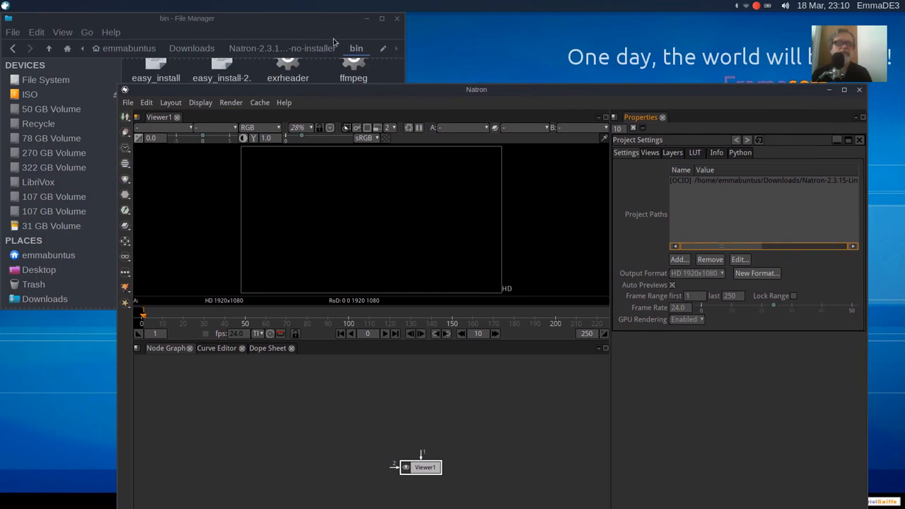
Step: Refocus Thunar and navigate from the Natron bin folder back up to Downloads
{"action": "left_click", "coordinate": [287, 163]}
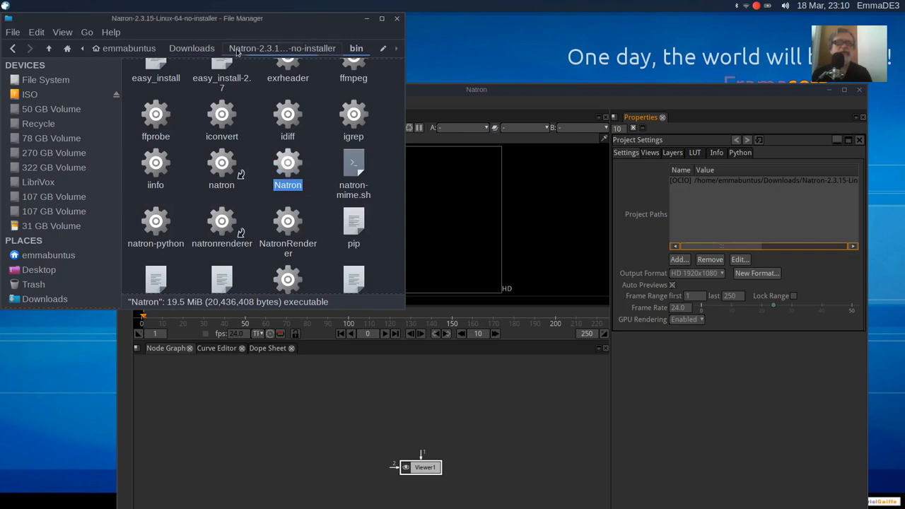
{"action": "left_click", "coordinate": [282, 48]}
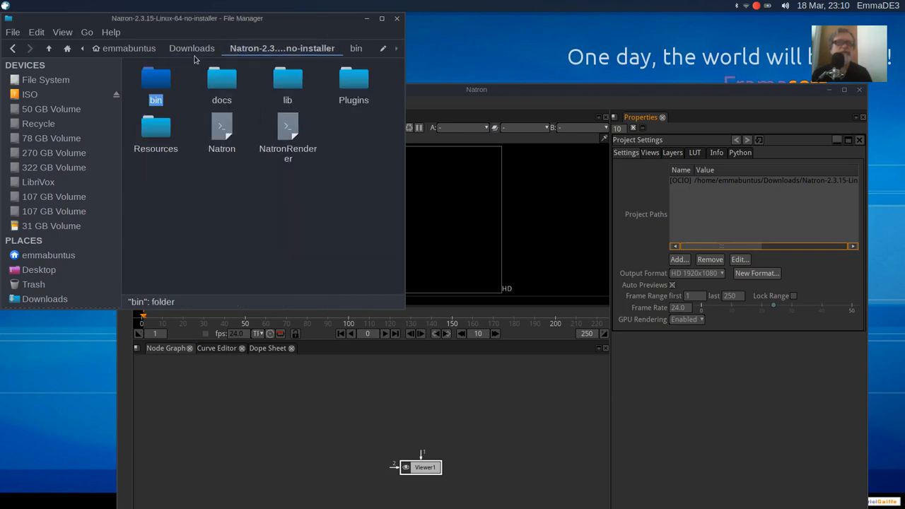
{"action": "left_click", "coordinate": [192, 48]}
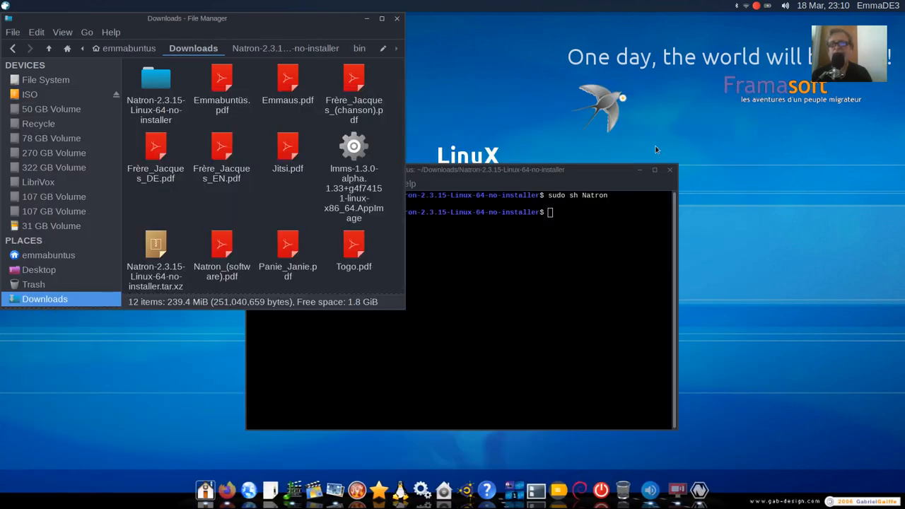
Step: Close the terminal and bring up vokoscreen's tray controls with the Stop option
{"action": "left_click", "coordinate": [669, 170]}
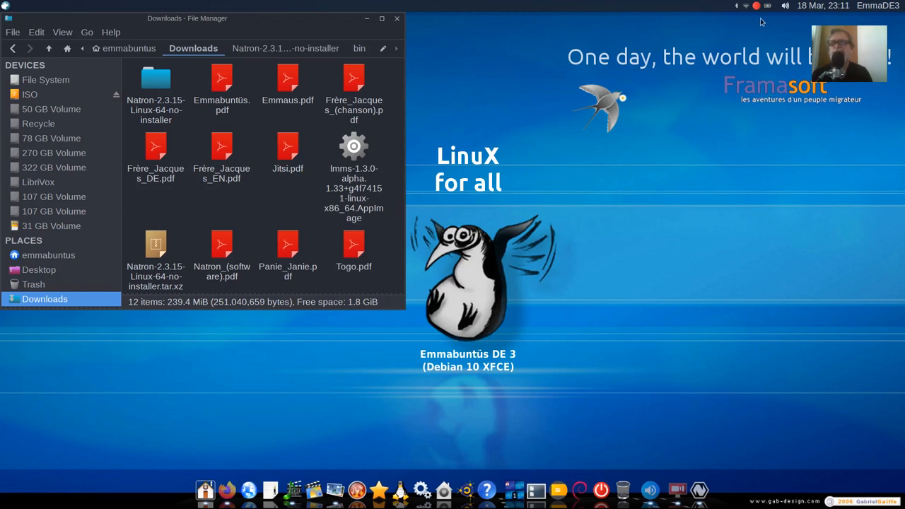
{"action": "mouse_move", "coordinate": [758, 8]}
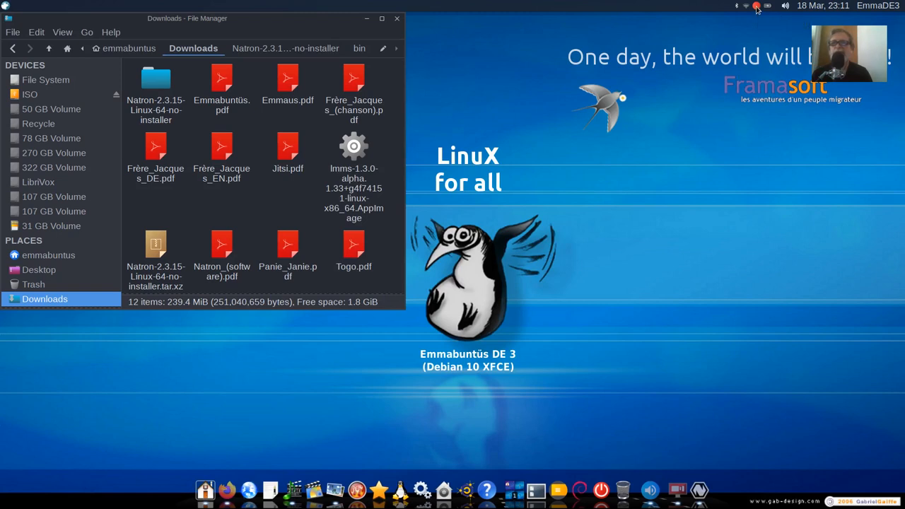
{"action": "left_click", "coordinate": [756, 6]}
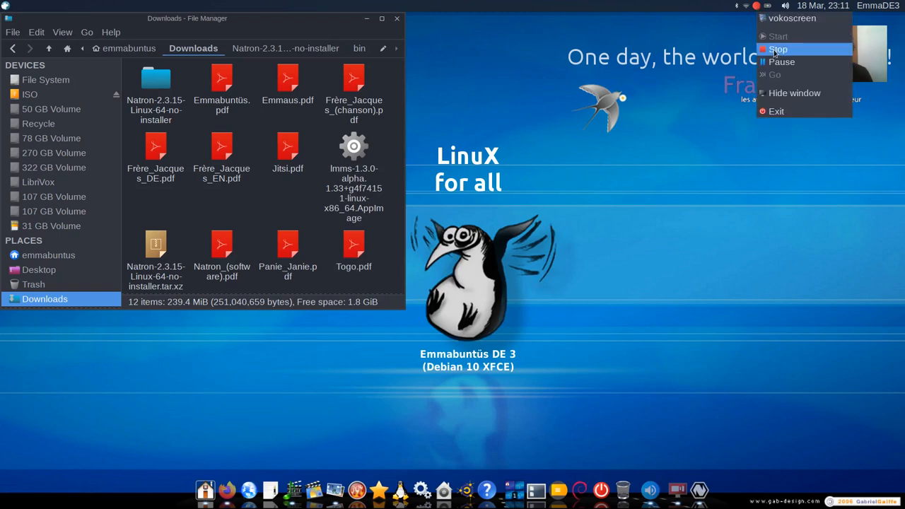